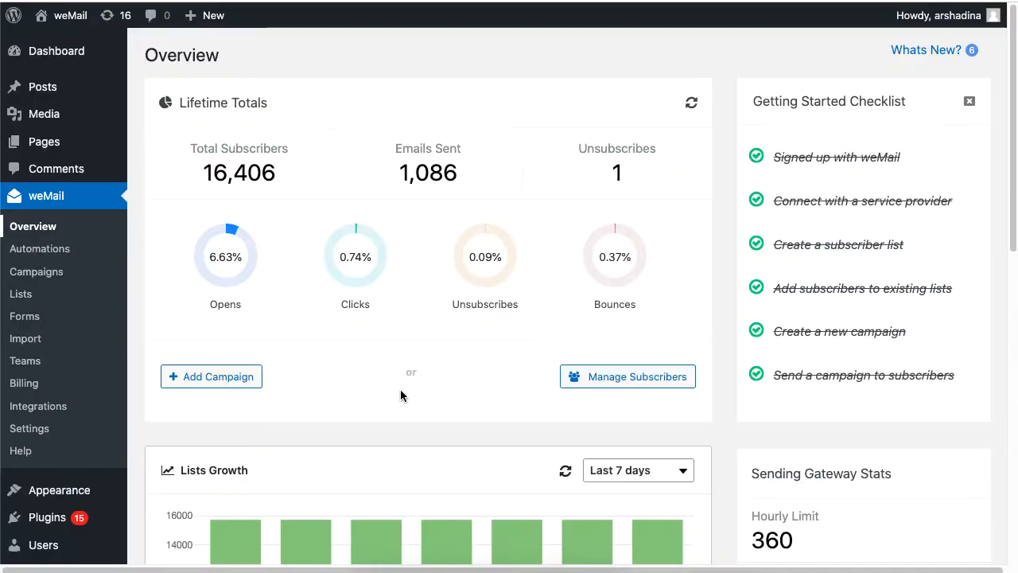
mouse_move(362, 277)
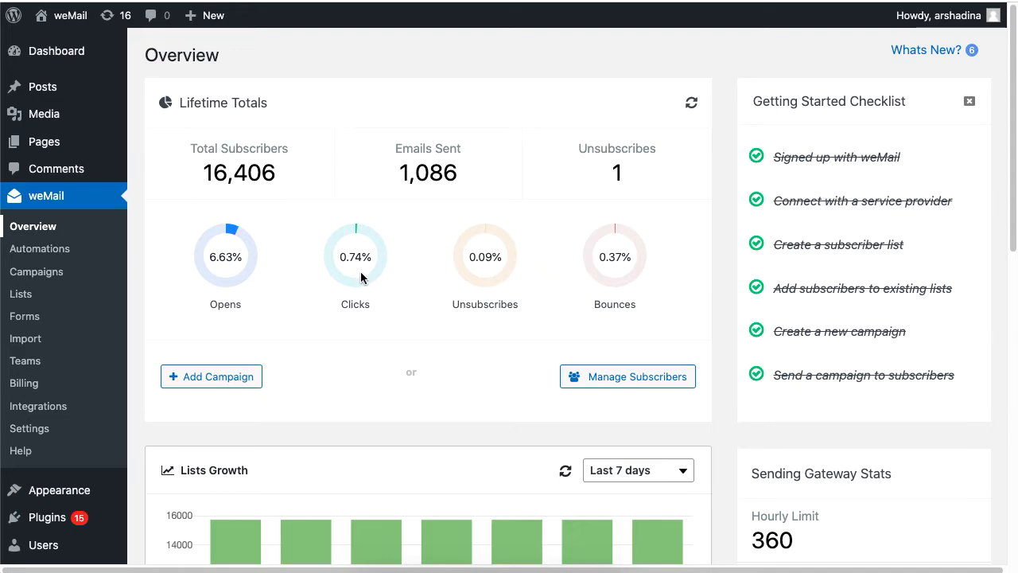
mouse_move(20, 294)
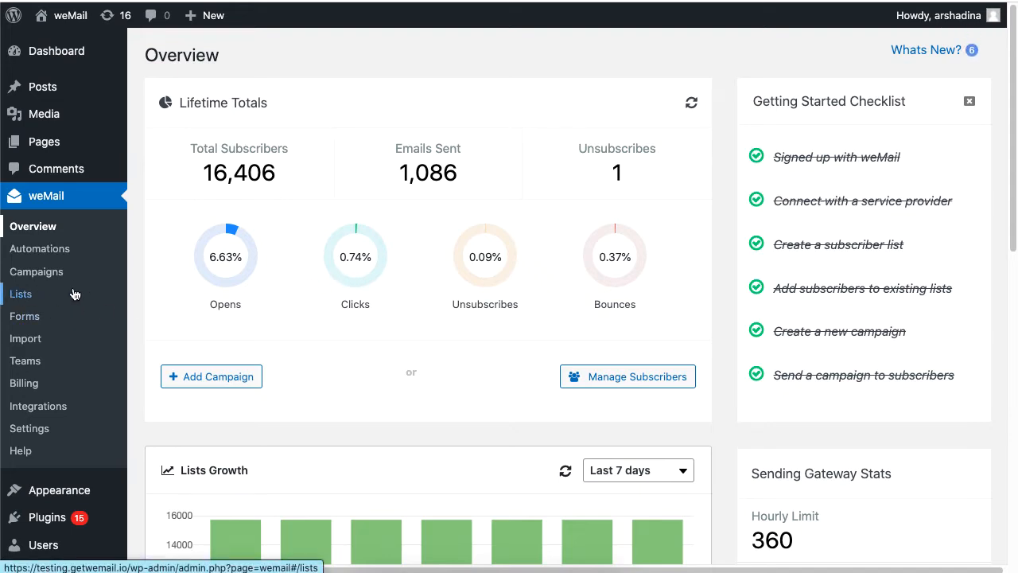
Create and save a new subscriber list named 'Clearance Sale!' from the Lists page.
click(21, 294)
text(Clearance Sale!)
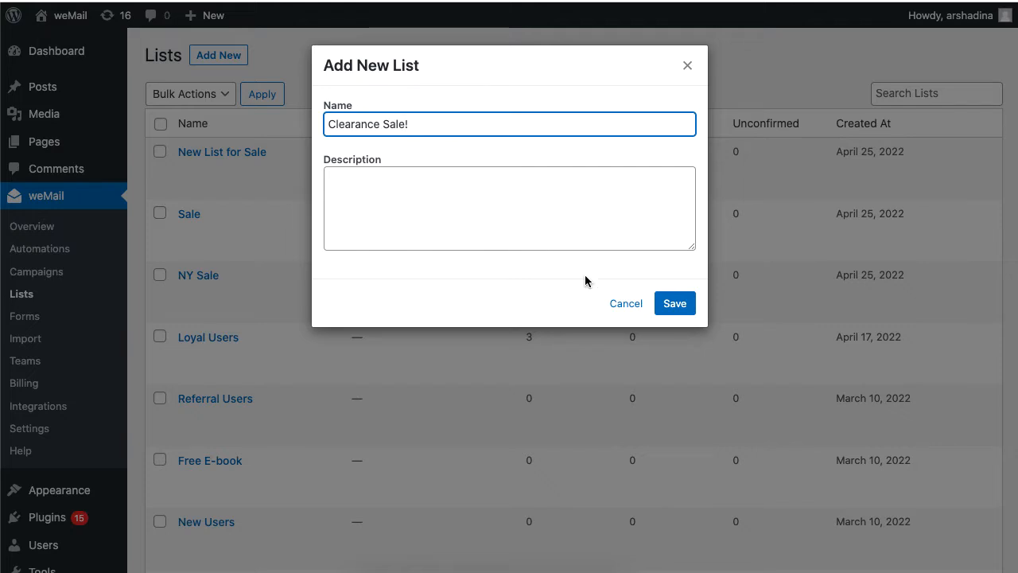
click(675, 303)
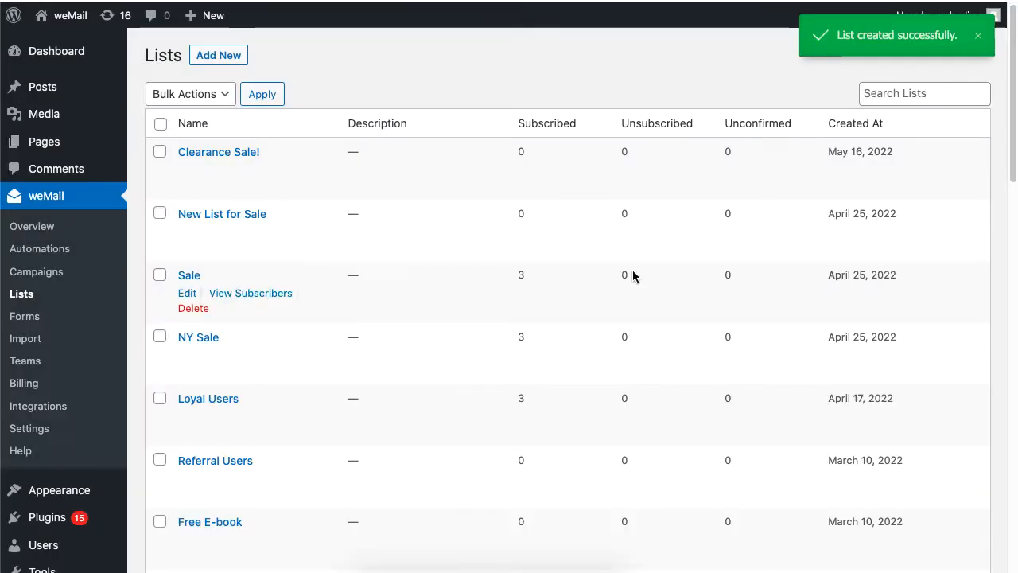
mouse_move(712, 163)
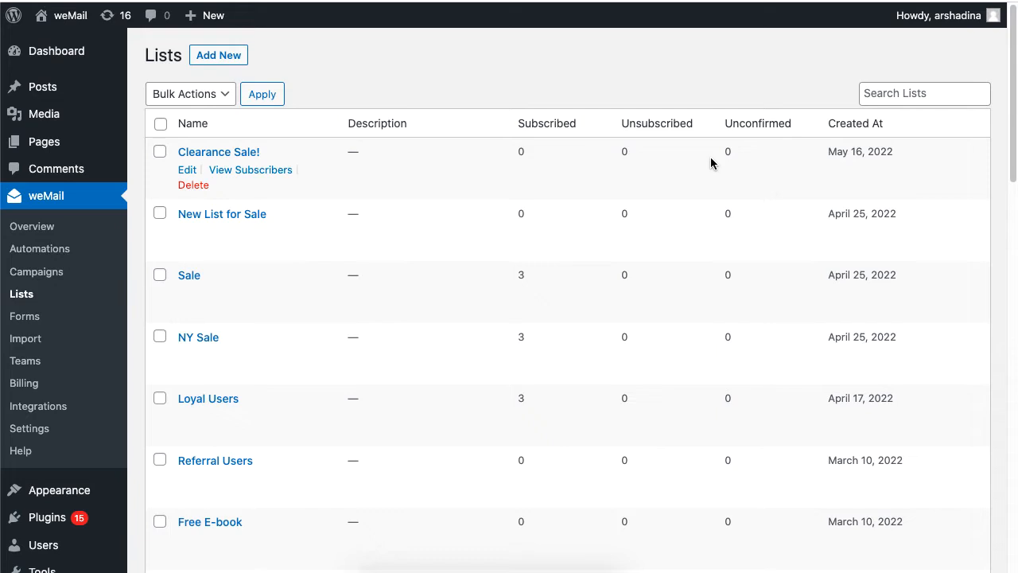
mouse_move(250, 169)
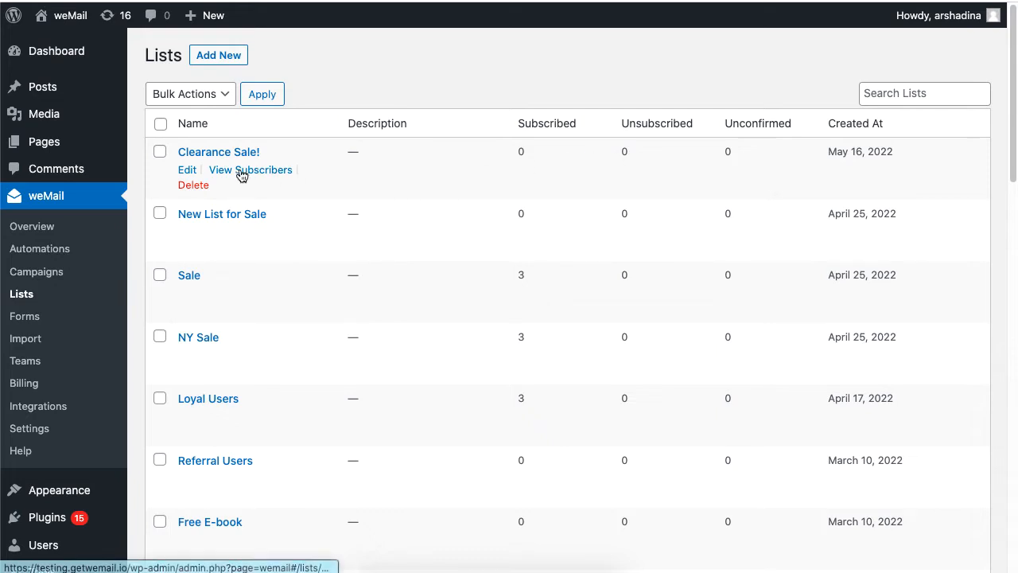
Add chosen existing subscribers to the Clearance Sale! list through Search Existing Subscribers.
click(250, 169)
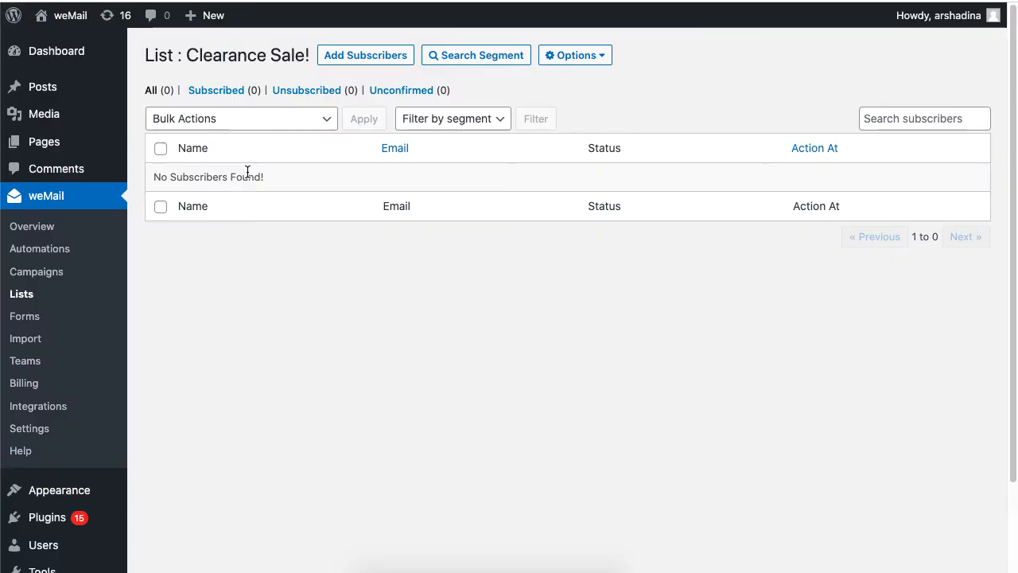
click(365, 55)
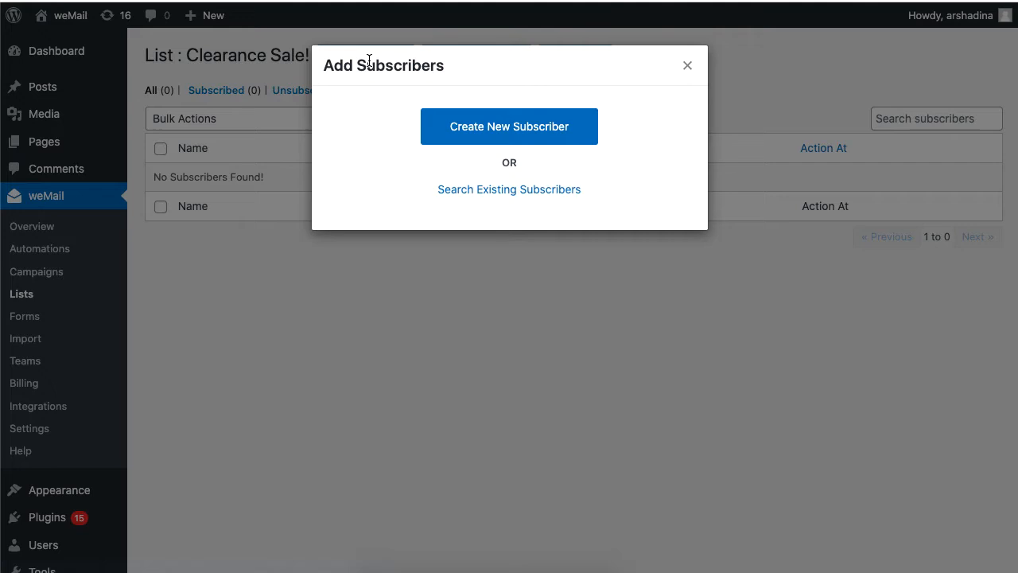
mouse_move(502, 137)
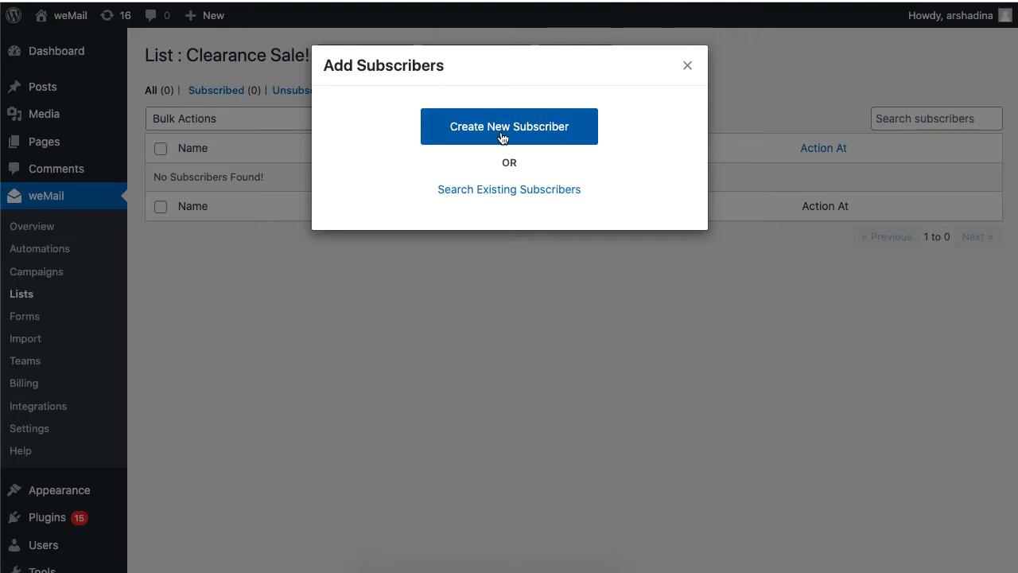
click(509, 125)
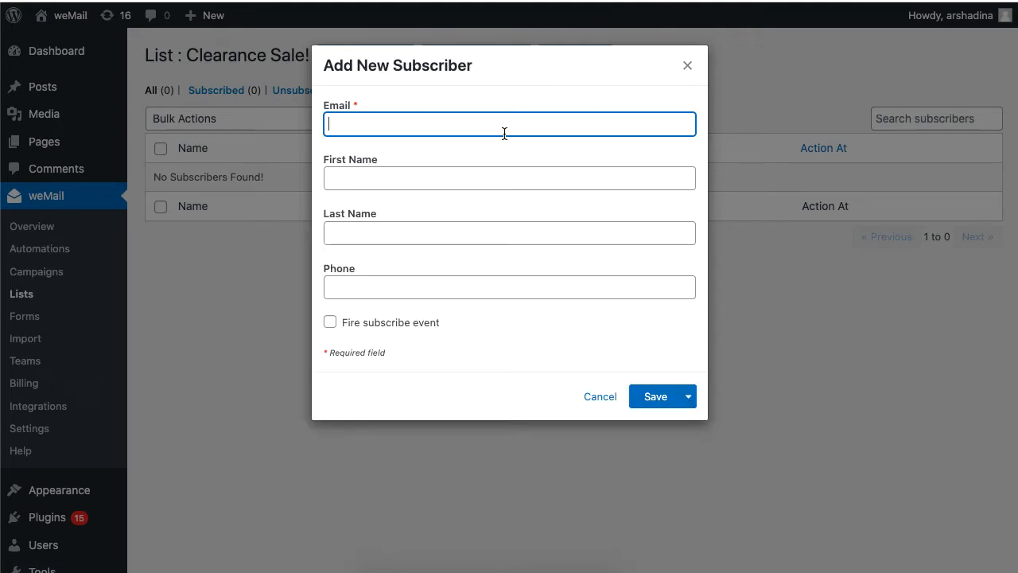
mouse_move(379, 241)
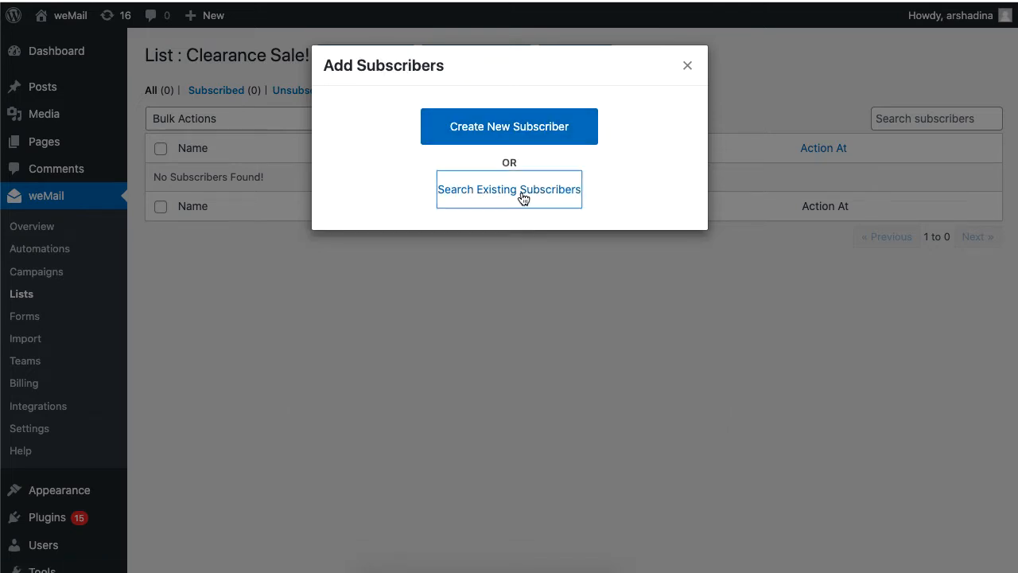
click(509, 190)
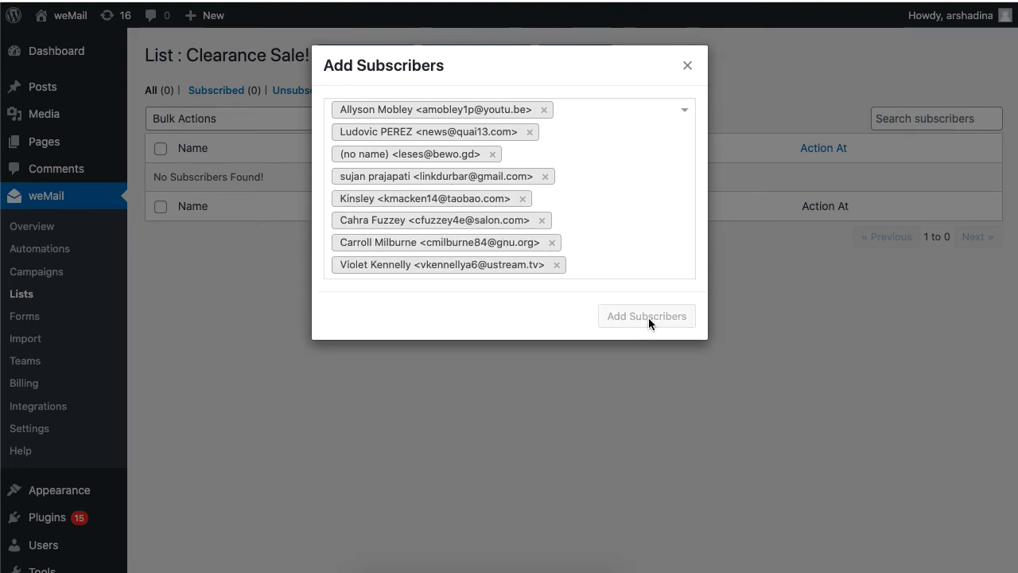
click(647, 316)
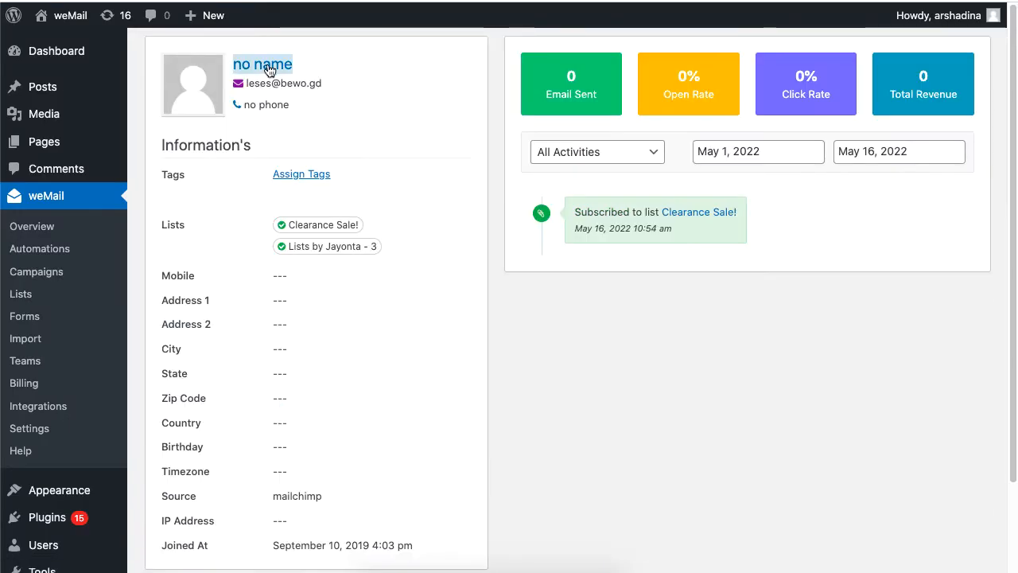
click(262, 65)
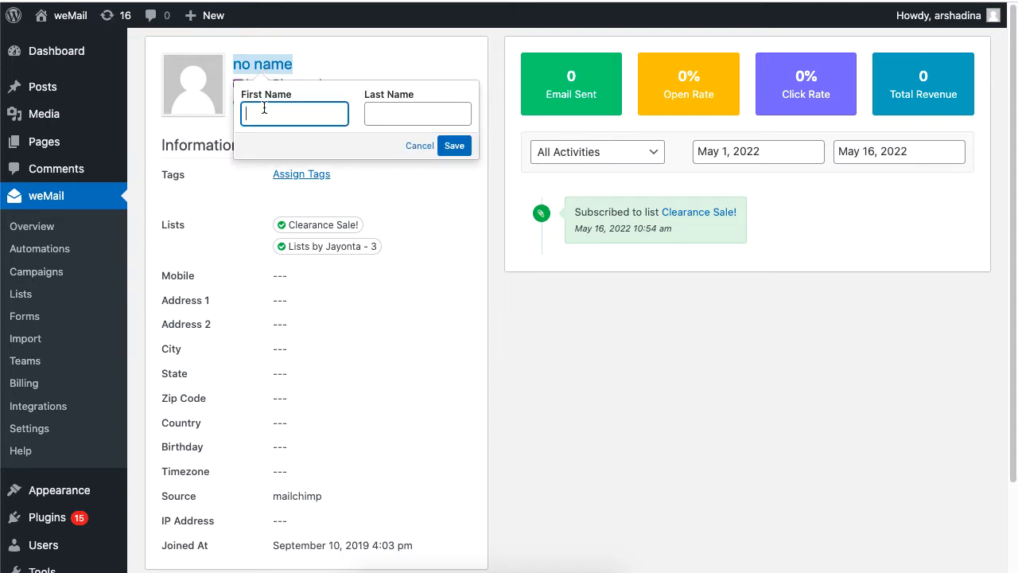
text(James)
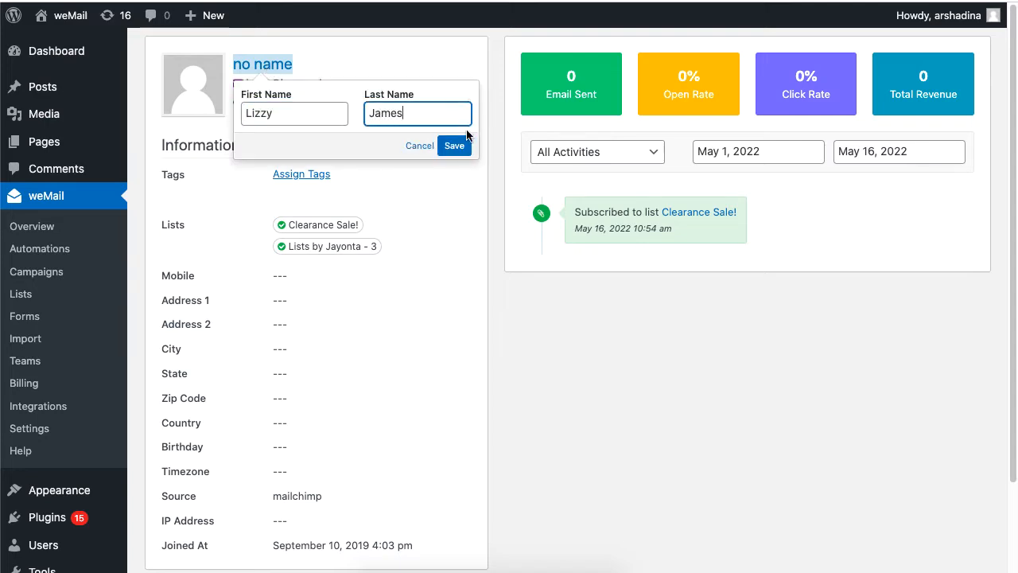
click(454, 145)
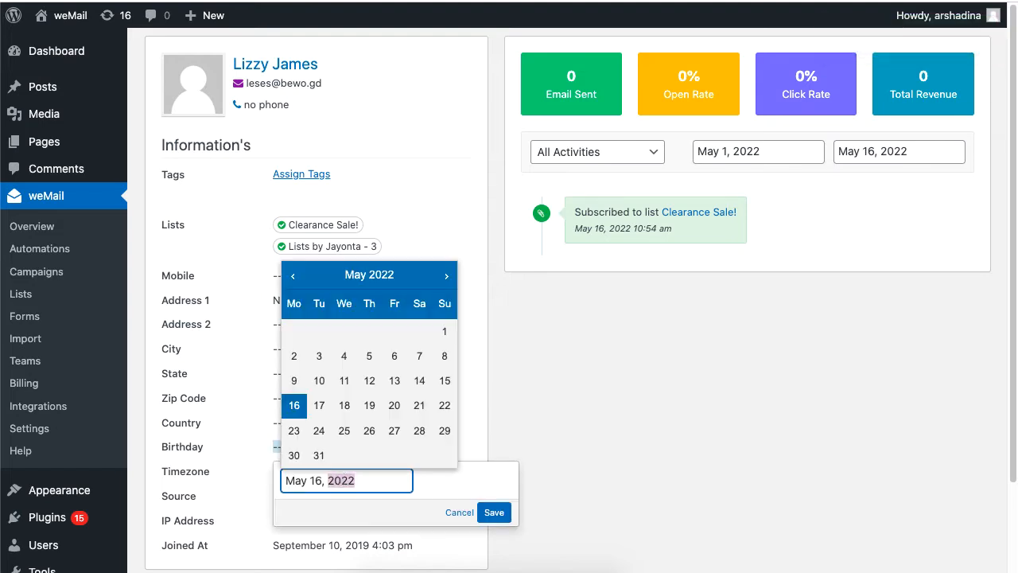
click(493, 512)
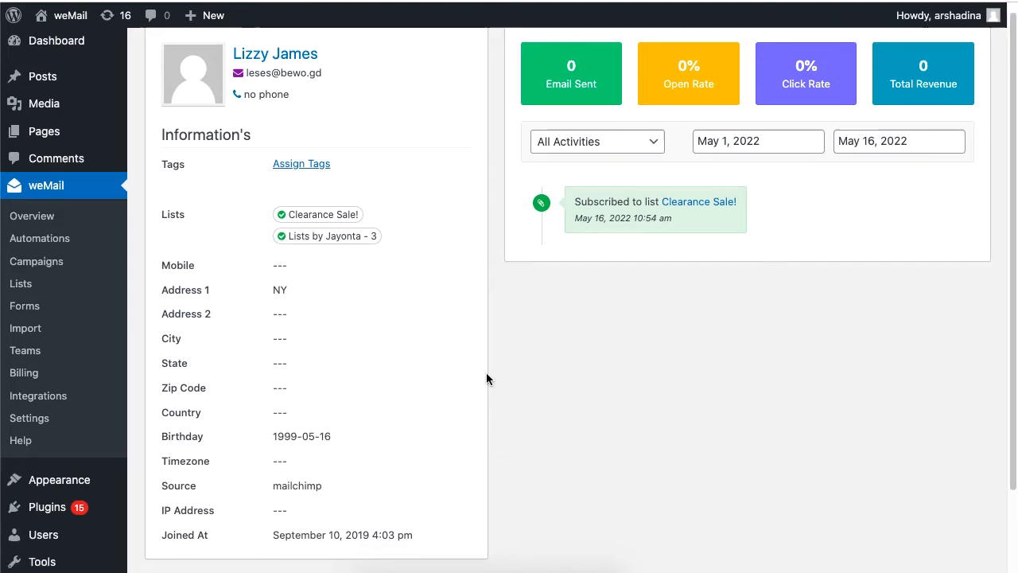
scroll(down, 3)
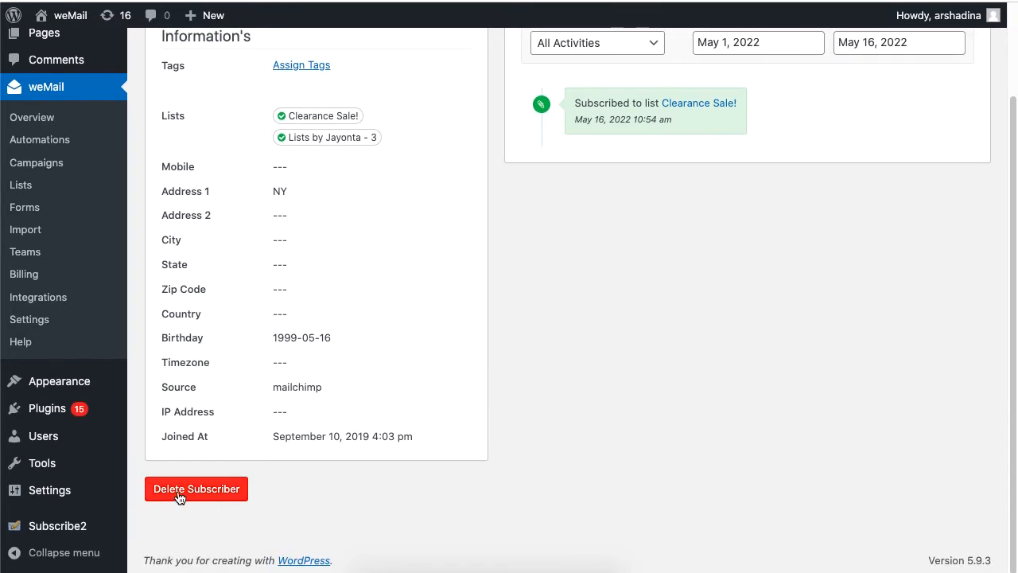
click(196, 489)
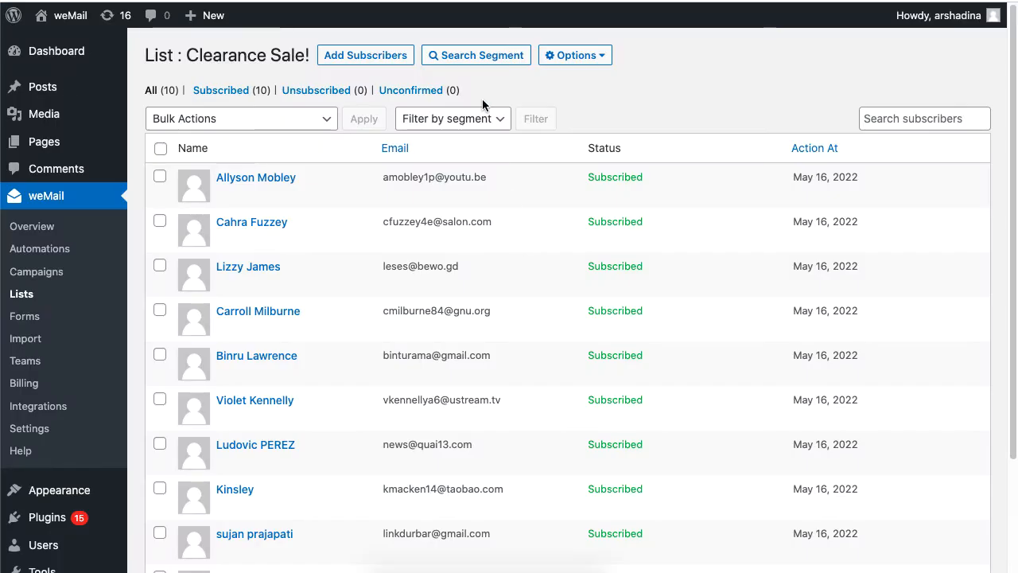
Save an 'Email Address contains gmail' condition as segment 'only gmail address' and select it.
click(476, 55)
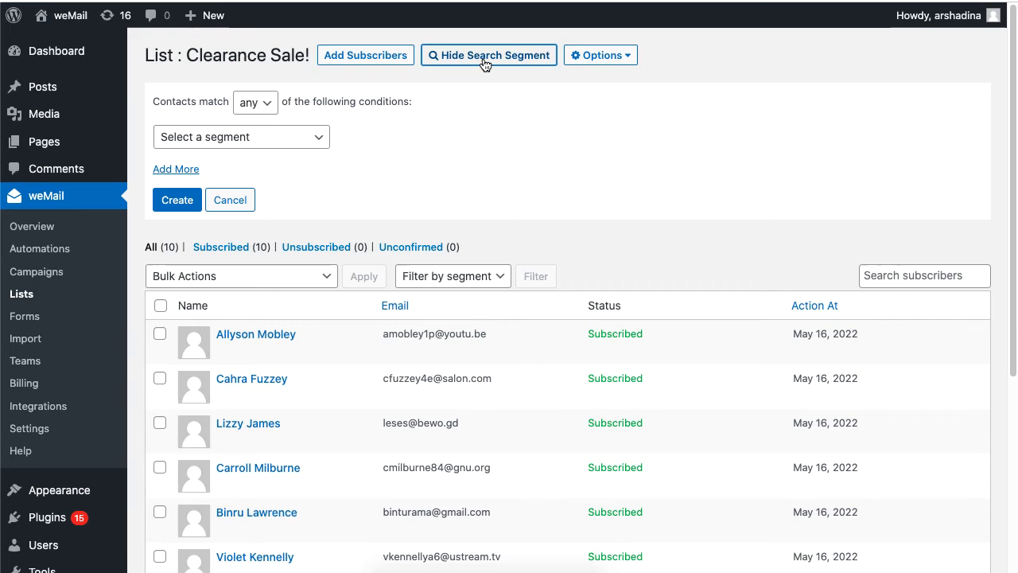
click(255, 102)
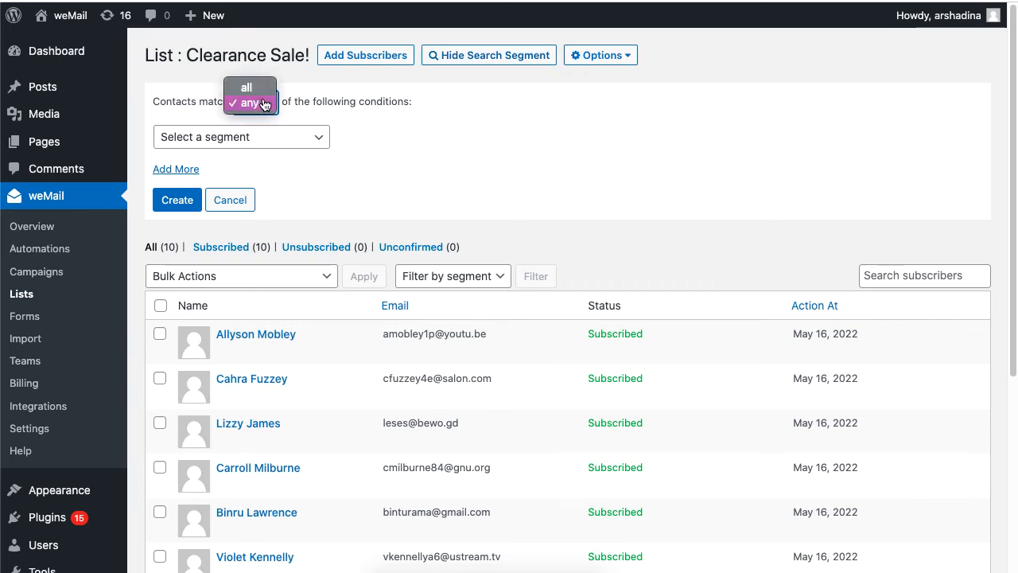
click(254, 103)
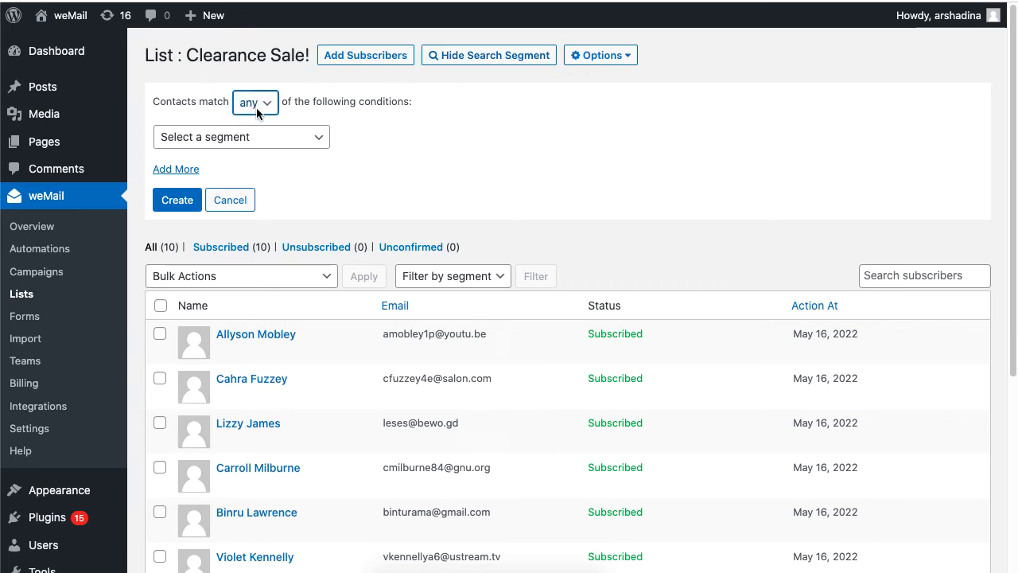
click(241, 136)
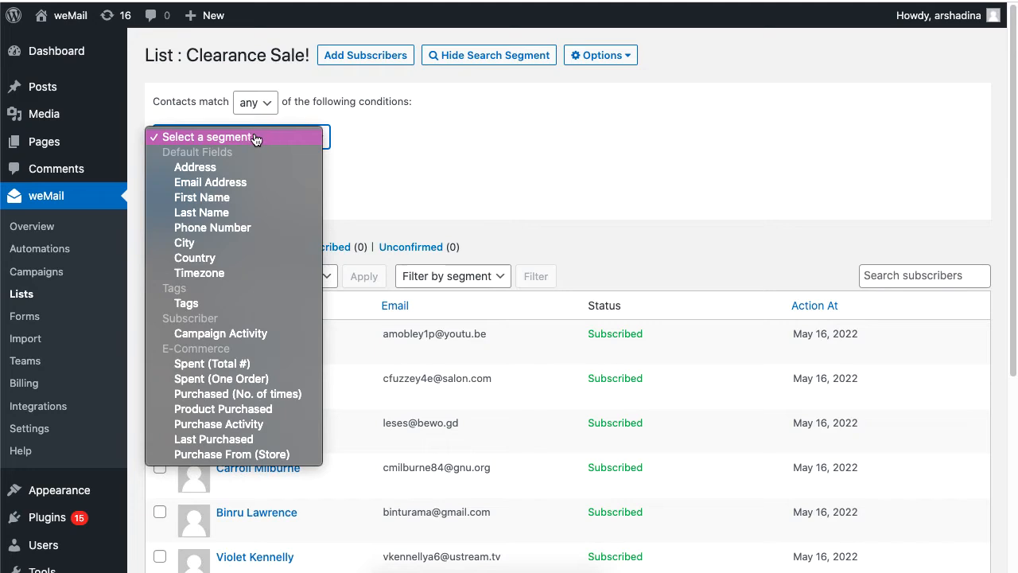
mouse_move(248, 187)
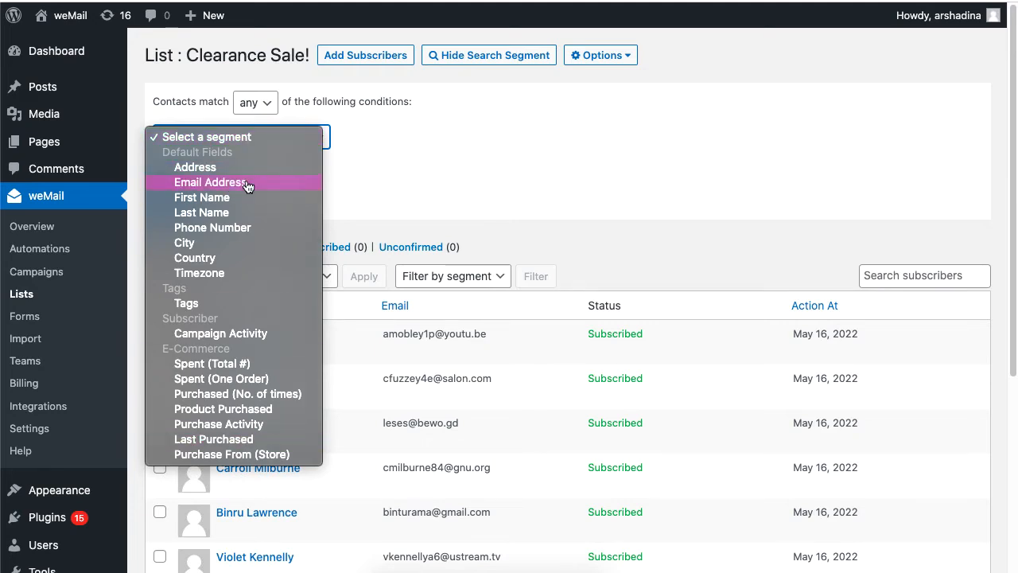
click(210, 182)
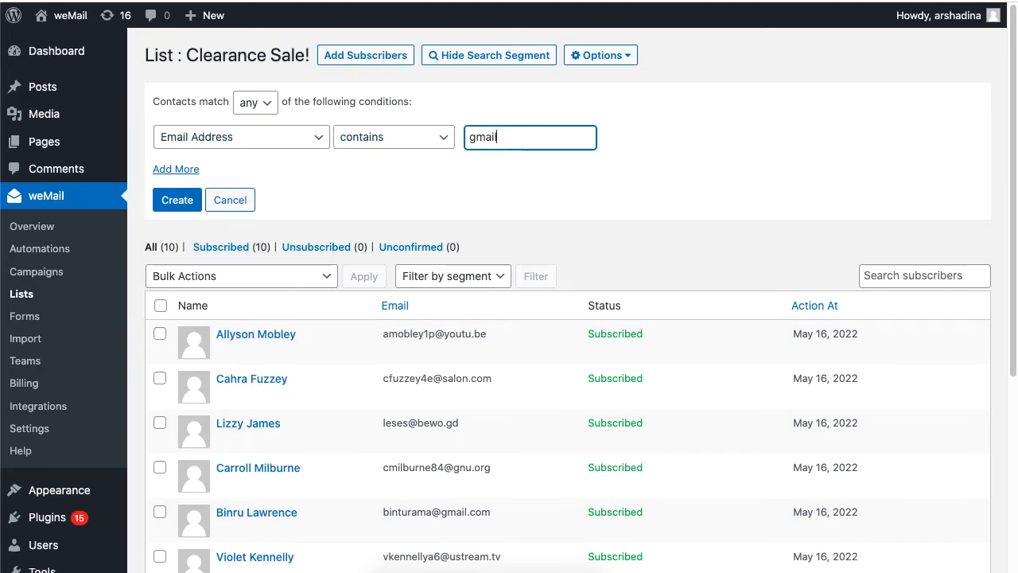
click(177, 199)
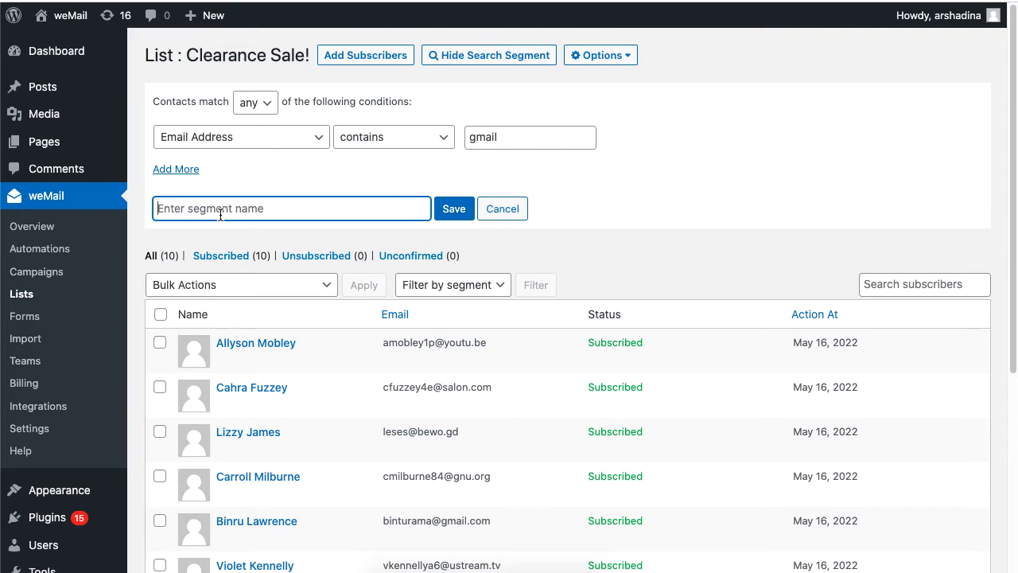
text(only g)
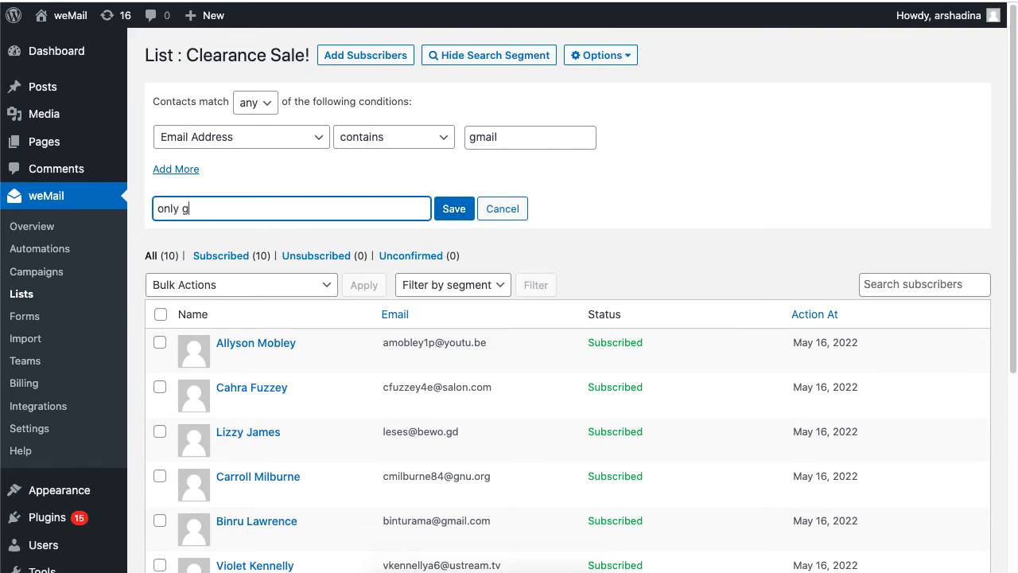
text(mail ad)
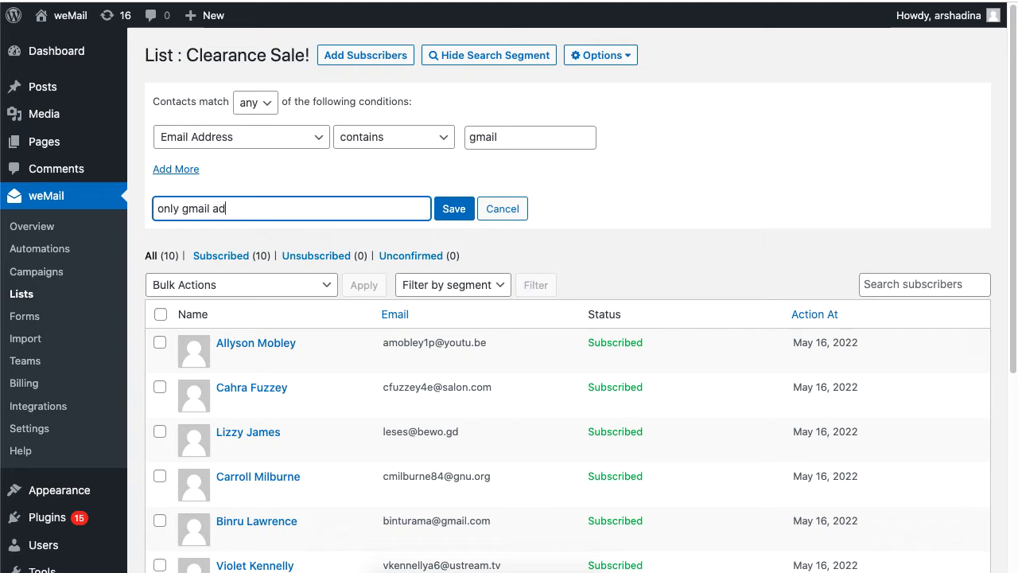
click(453, 207)
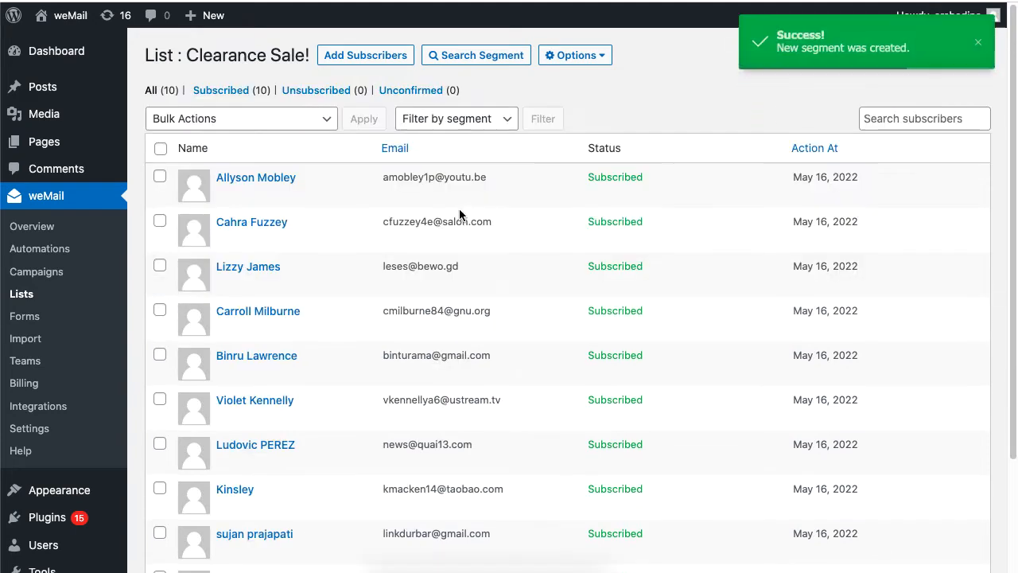
click(456, 118)
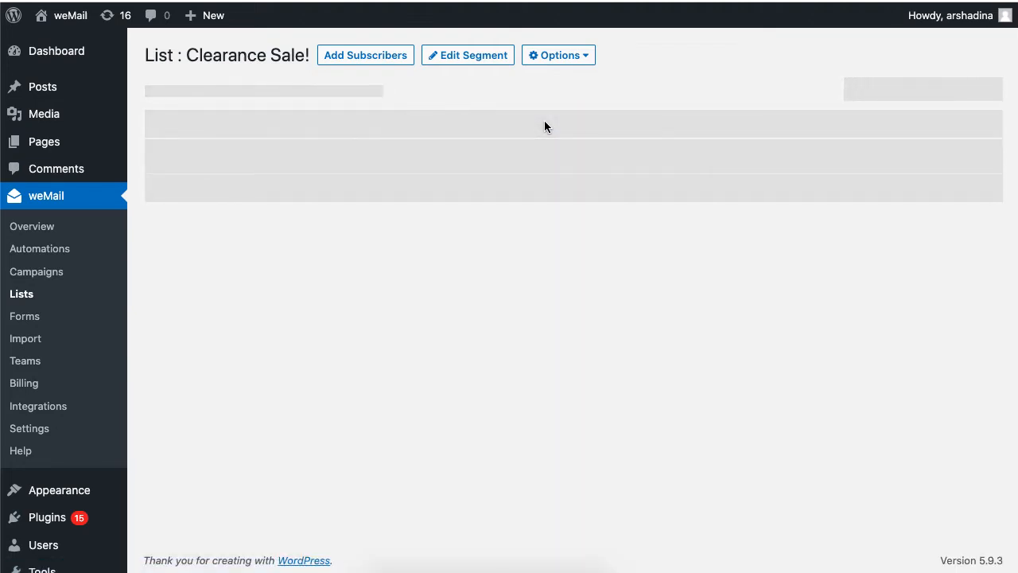
Filter the list by the 'only gmail address' segment, then clear the segment filter.
click(544, 118)
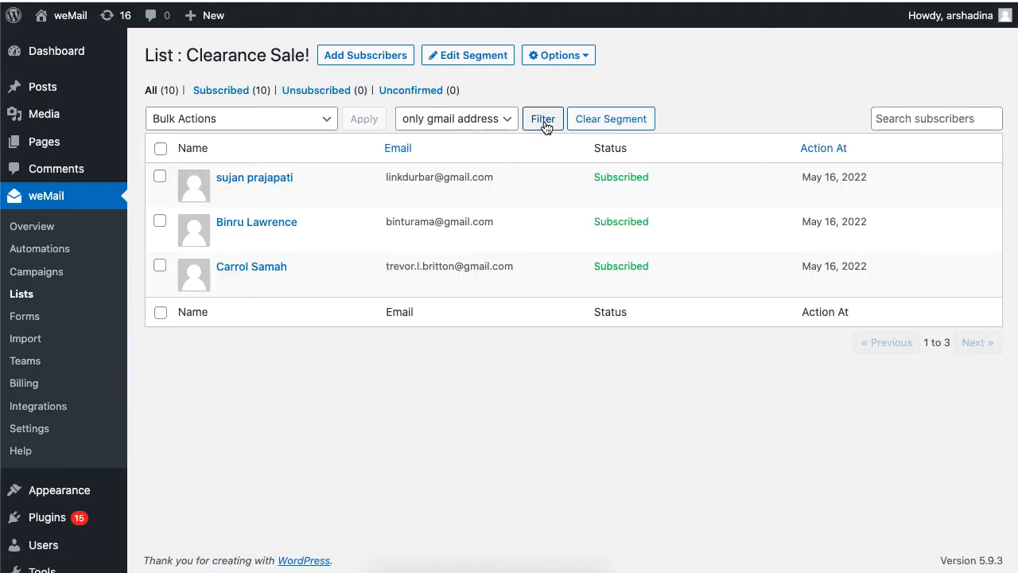
mouse_move(435, 277)
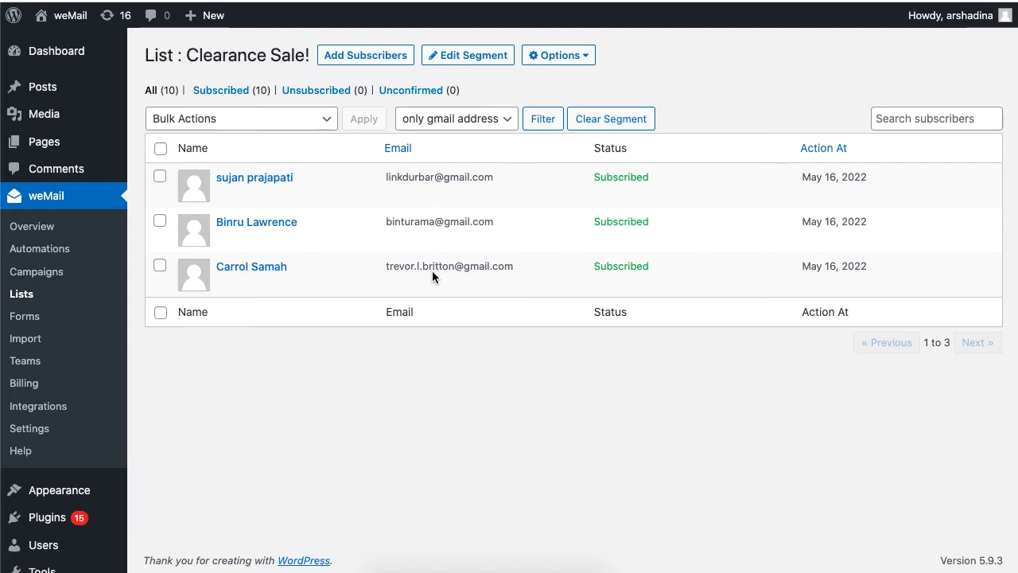
mouse_move(448, 174)
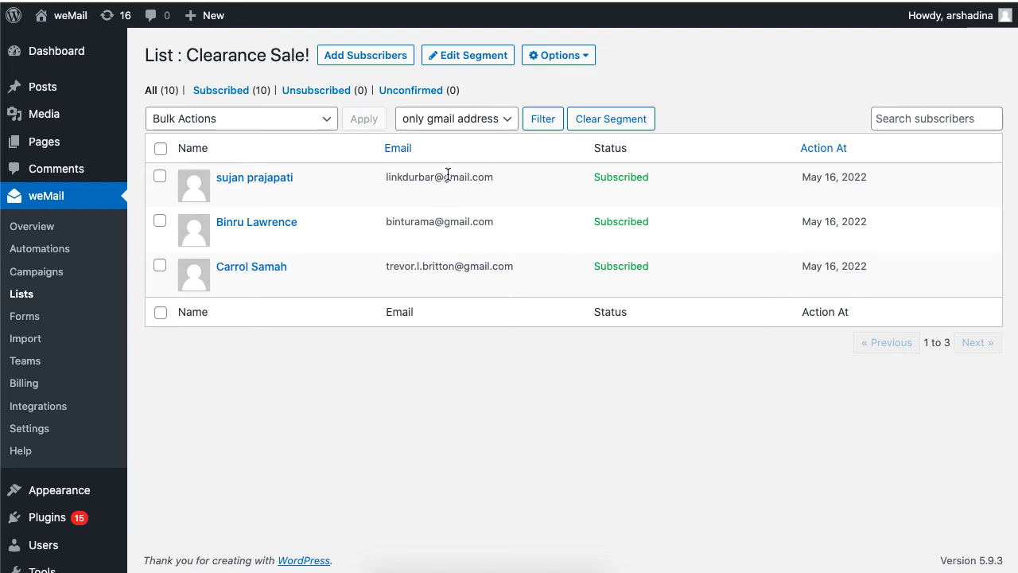
click(611, 118)
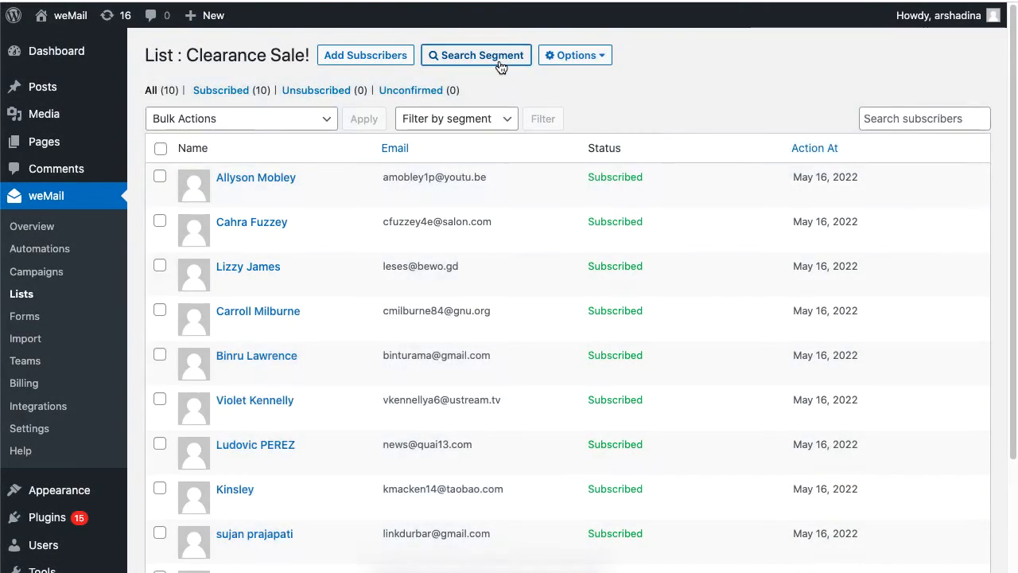
Save a Purchase Activity 'has not purchased' condition as segment 'WooCommerce Activity'.
click(476, 55)
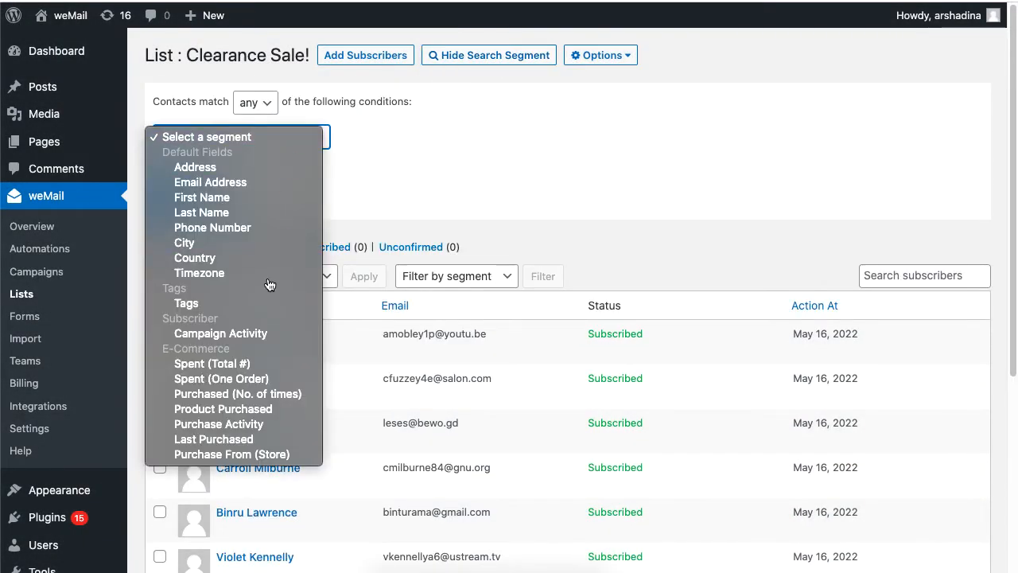
mouse_move(219, 424)
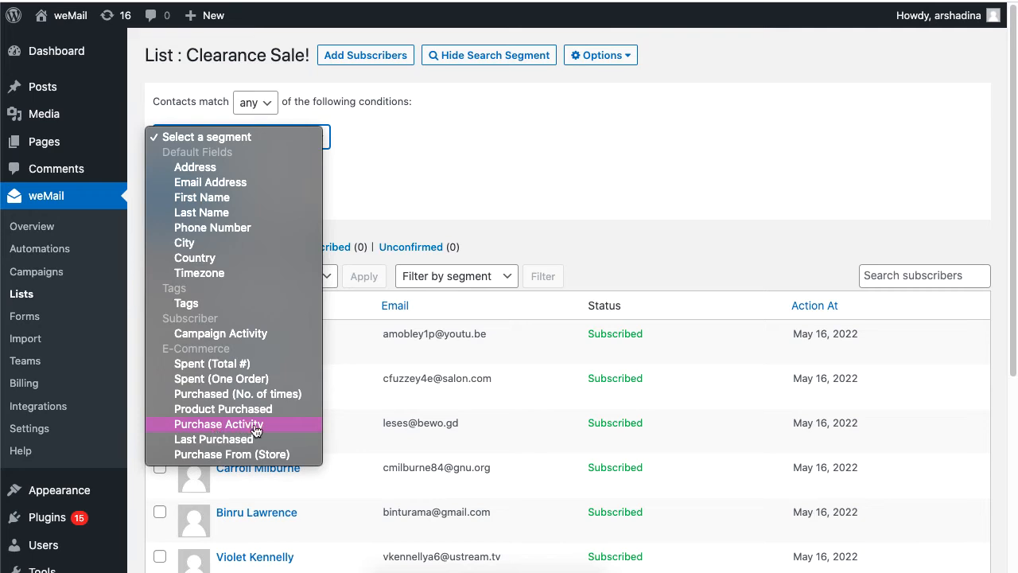
click(218, 423)
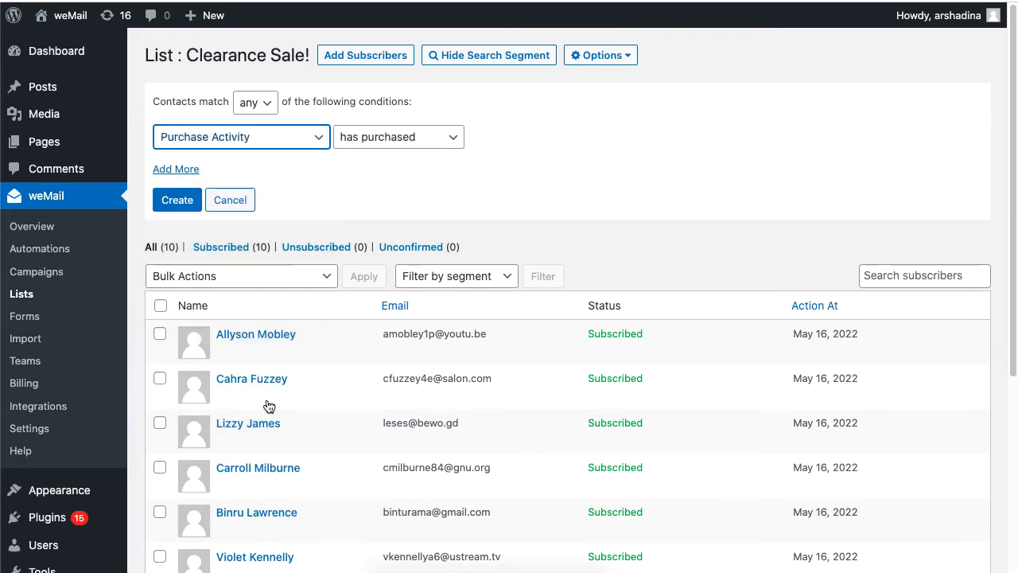
click(398, 137)
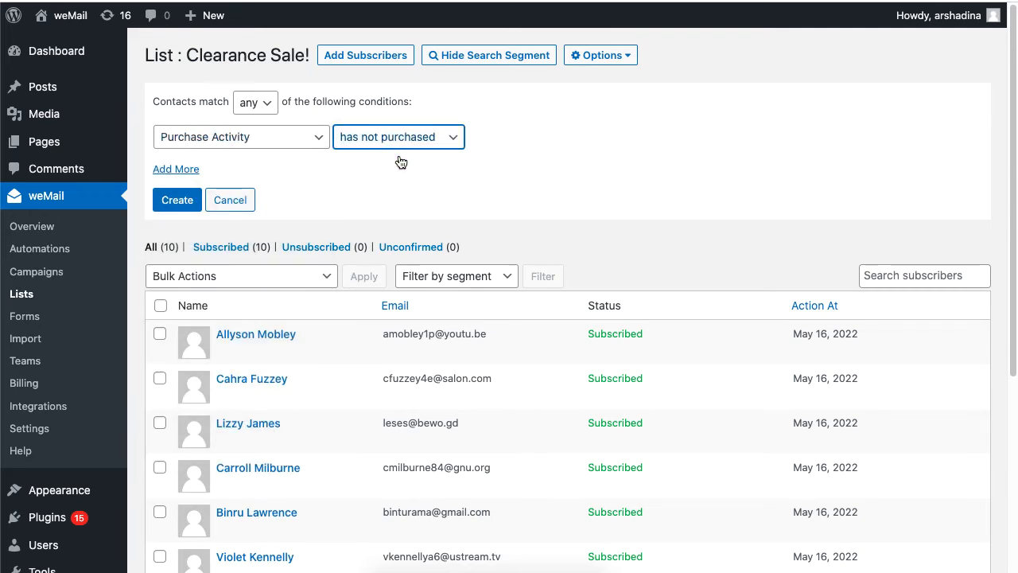
click(176, 200)
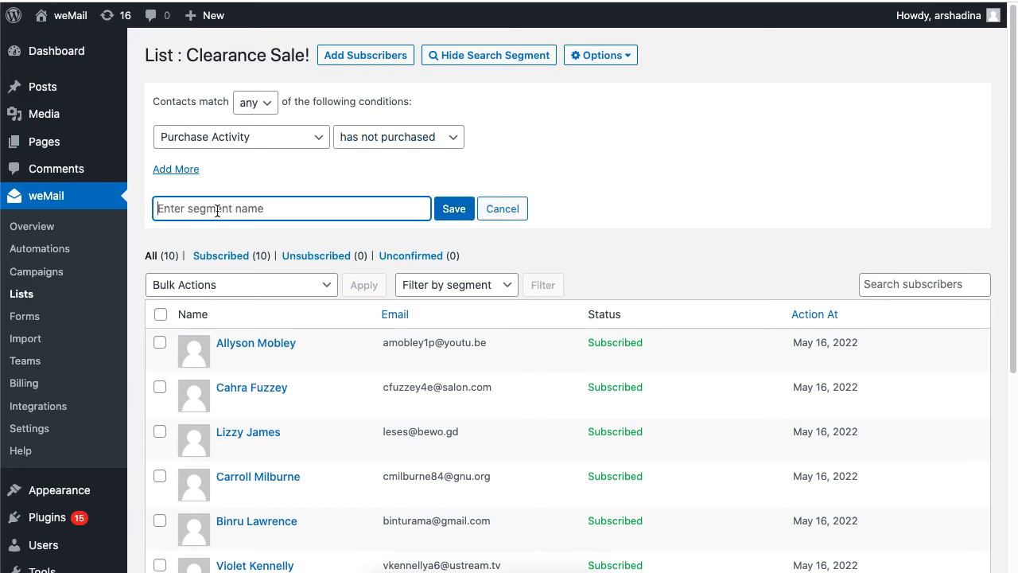
text(WooCommerce Acti)
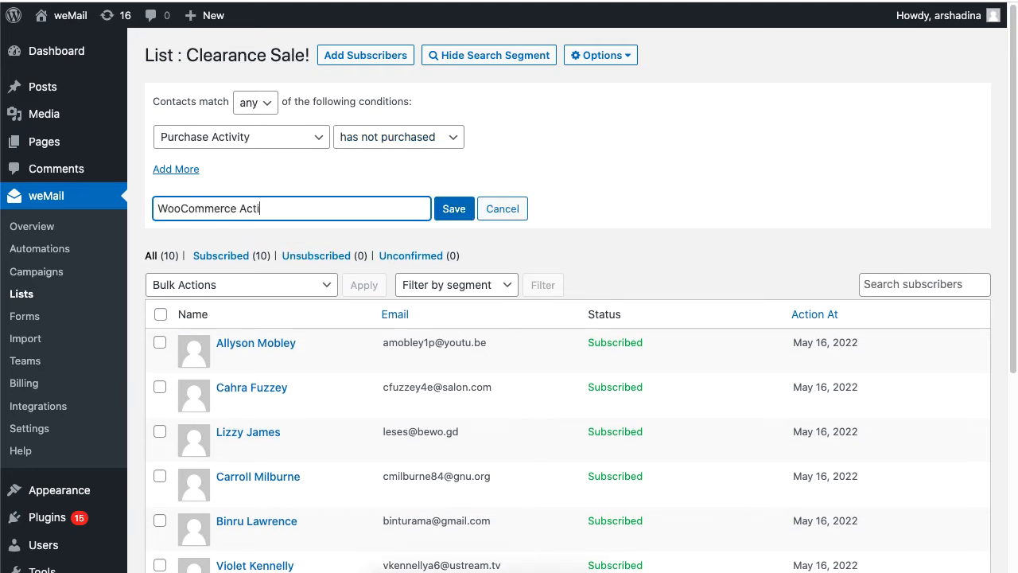
text(vity)
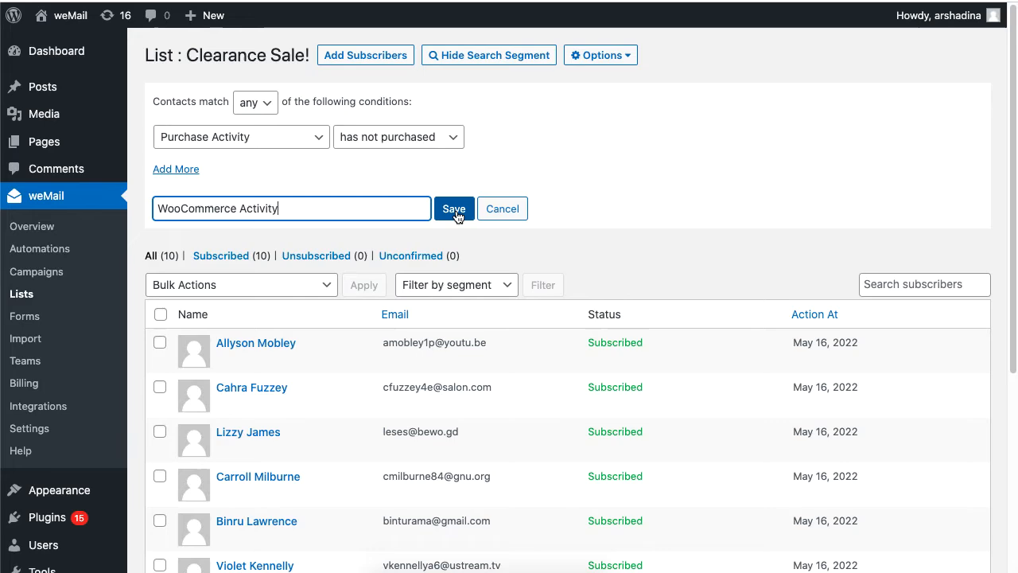
click(454, 208)
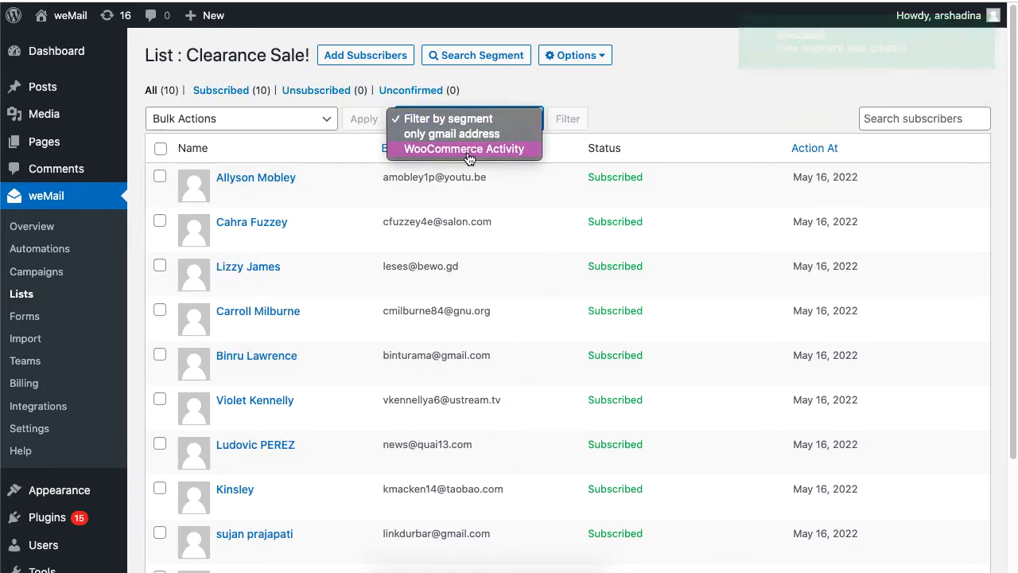
Filter by the WooCommerce Activity segment, clear it, and show the list Options menu.
click(464, 150)
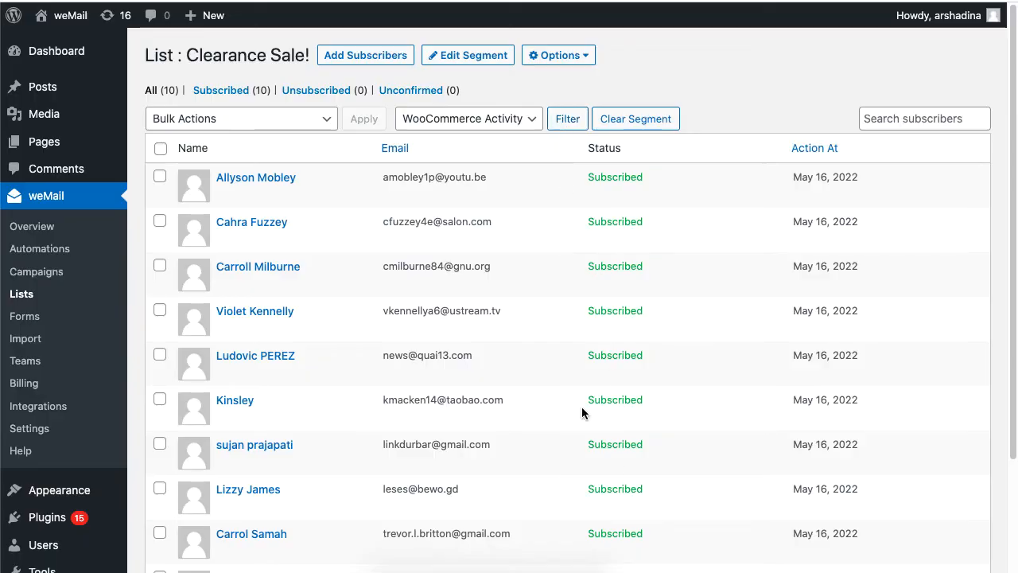
click(635, 119)
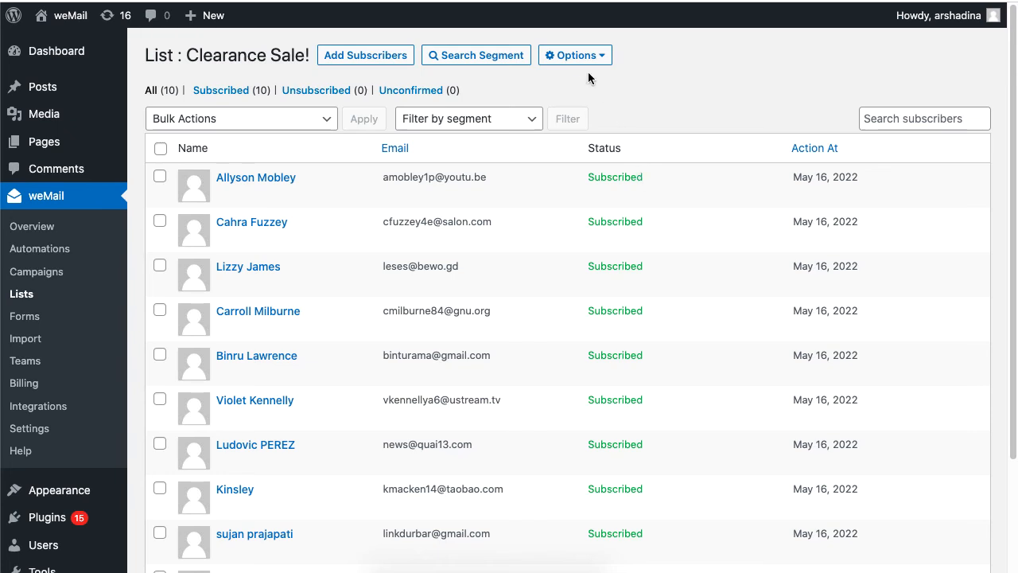
click(575, 55)
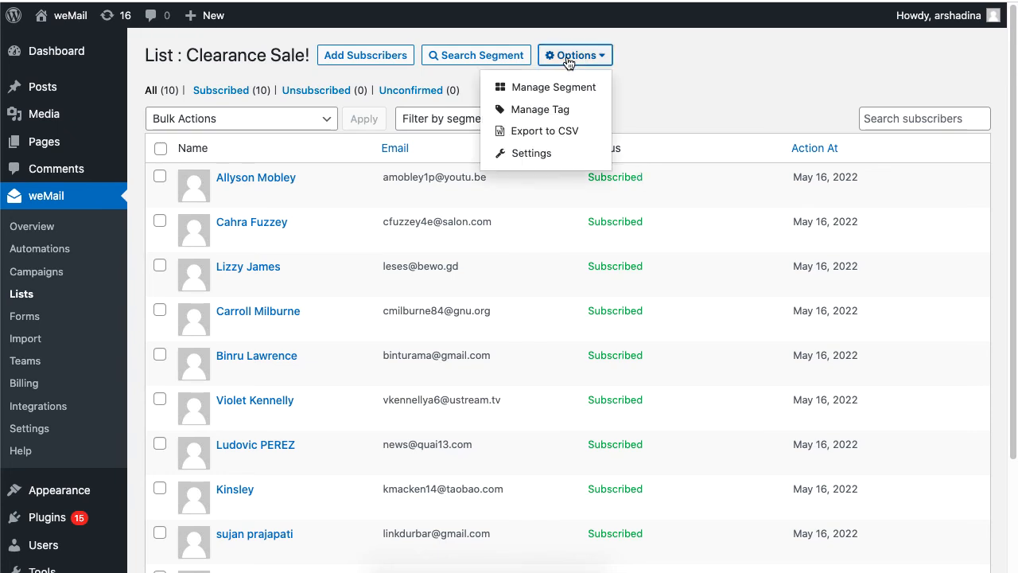
Add and save a 'Hardware' tag in Manage Tag, then close the tag manager.
click(541, 109)
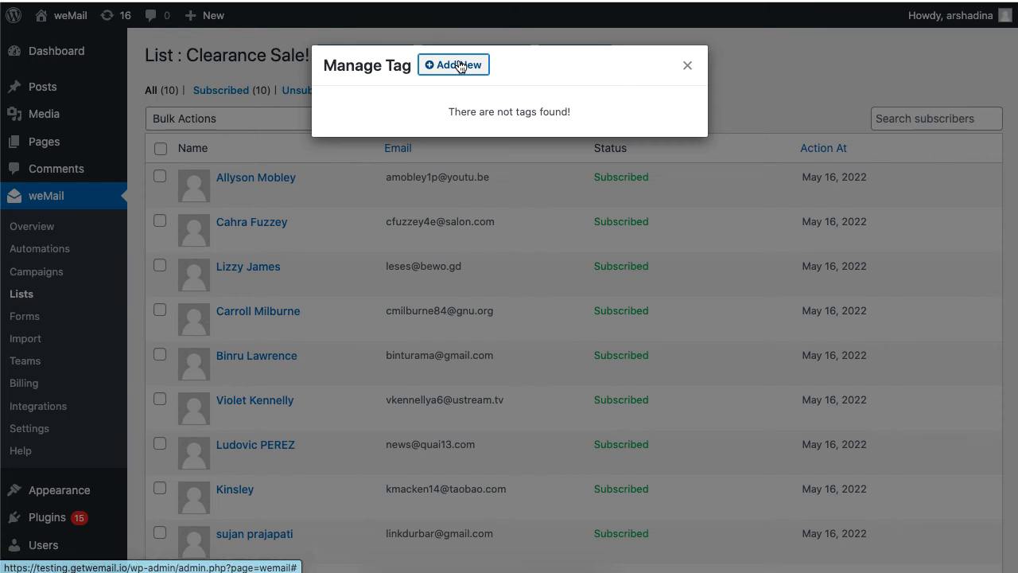
click(453, 64)
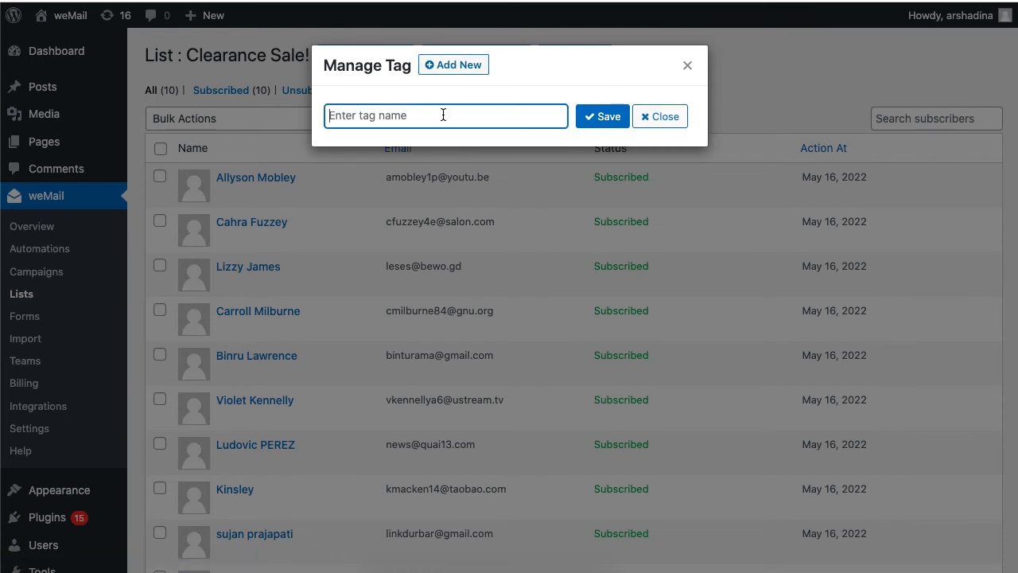
click(602, 117)
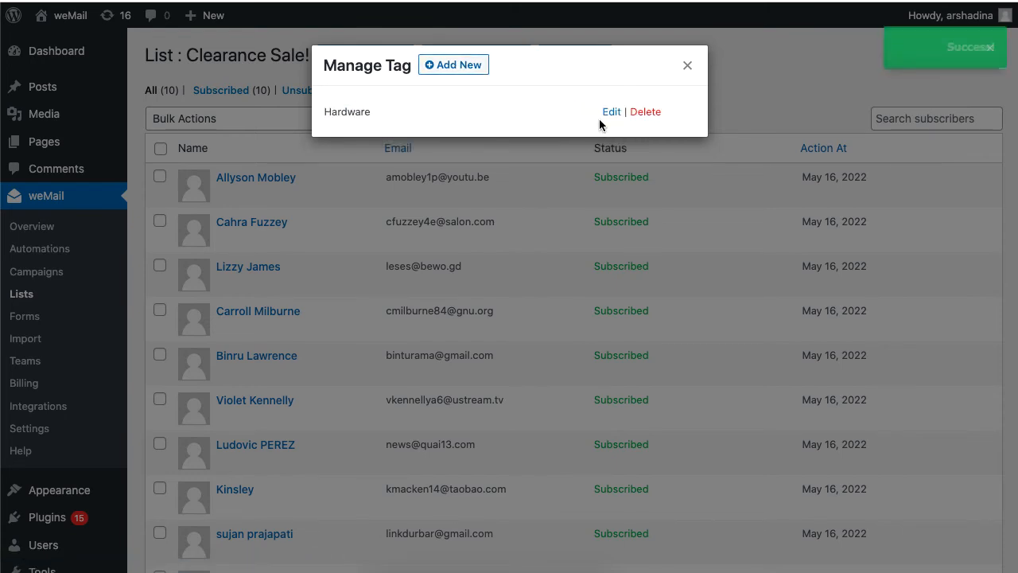
click(686, 65)
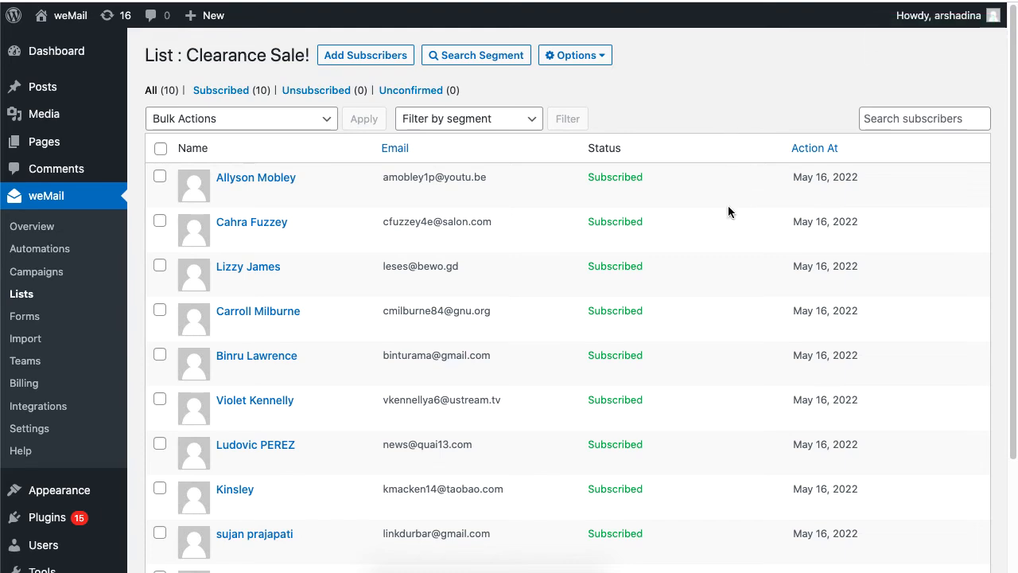
mouse_move(255, 177)
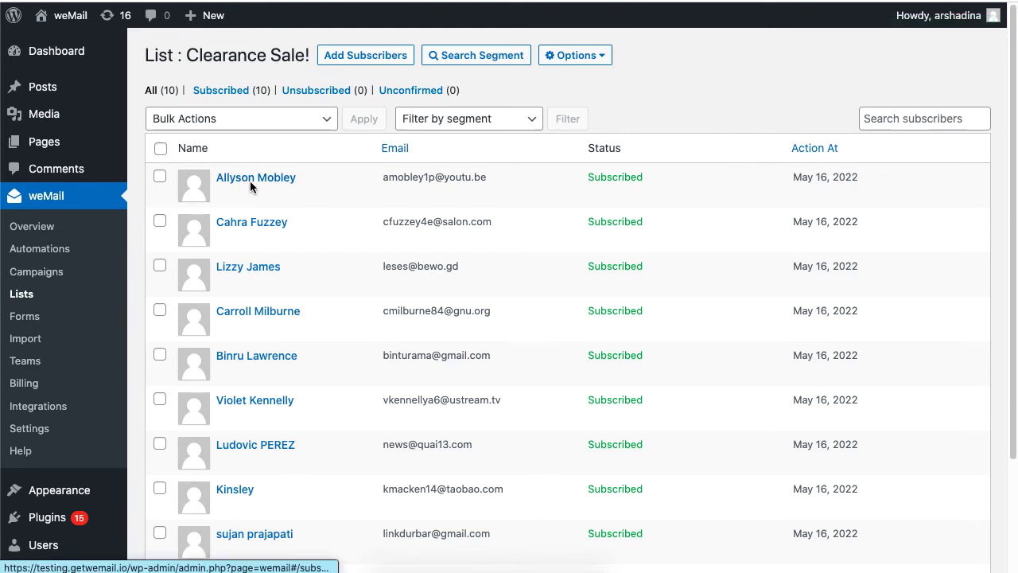
mouse_move(254, 401)
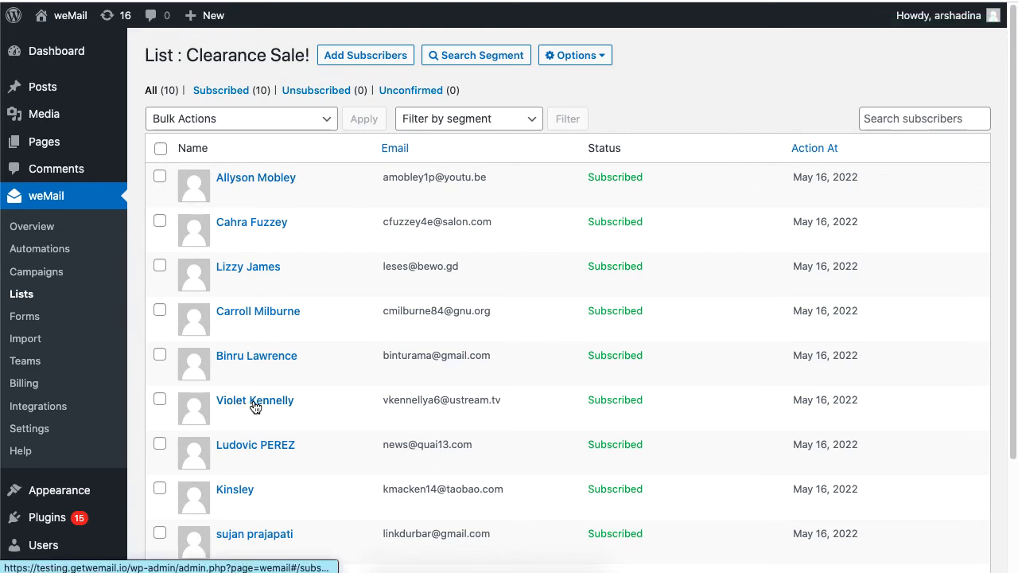
click(255, 401)
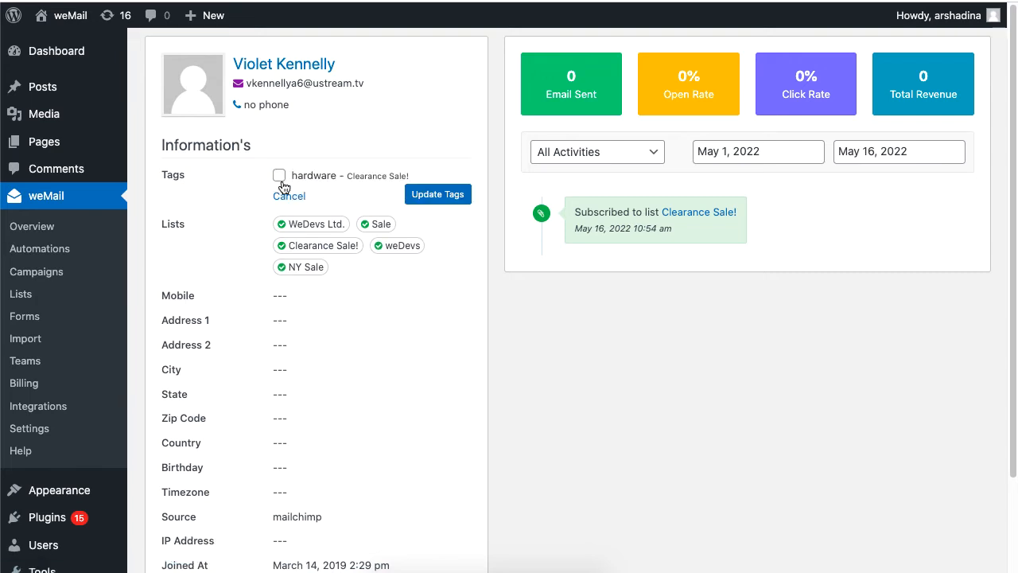
click(279, 174)
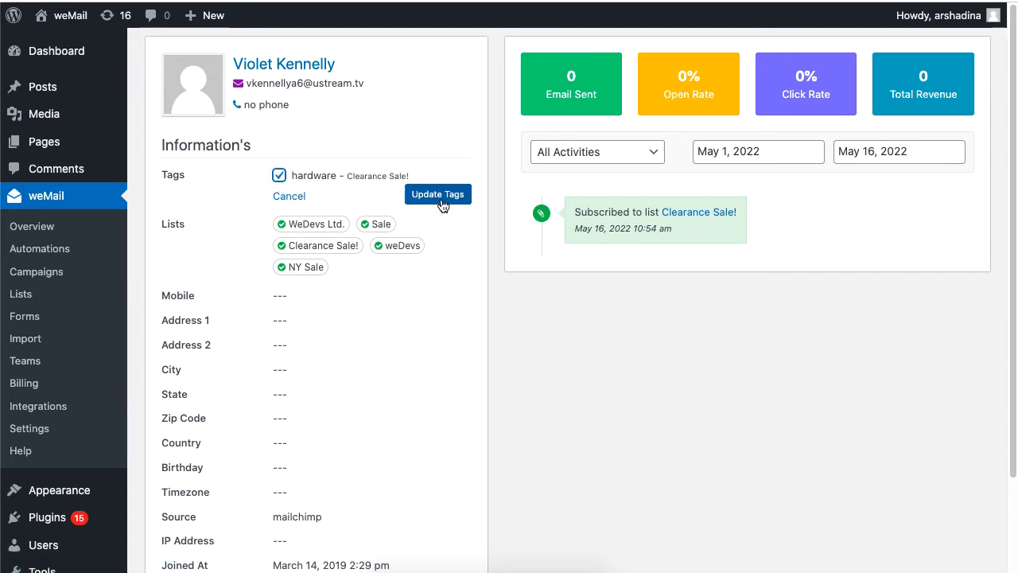
click(437, 193)
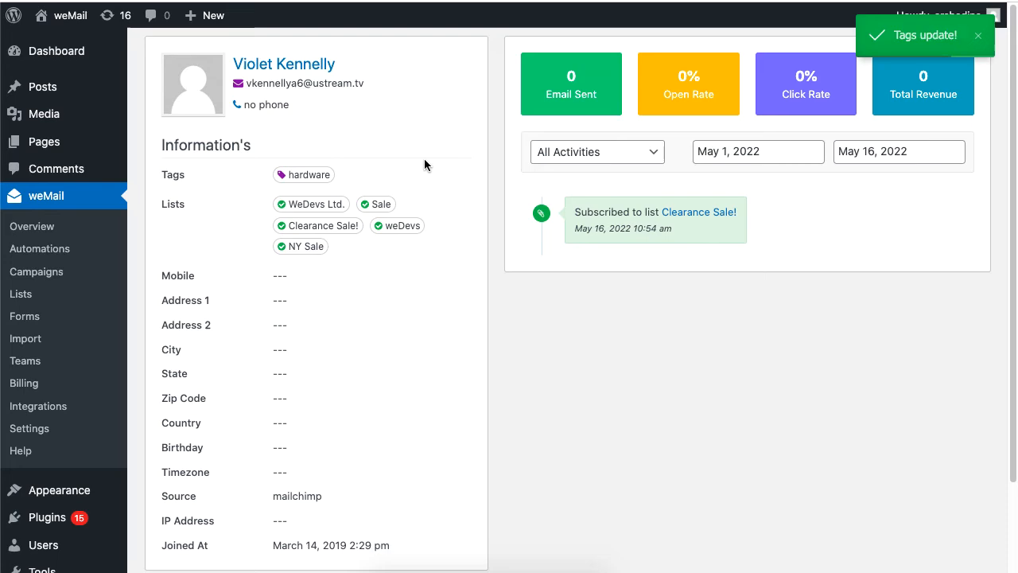
mouse_move(412, 150)
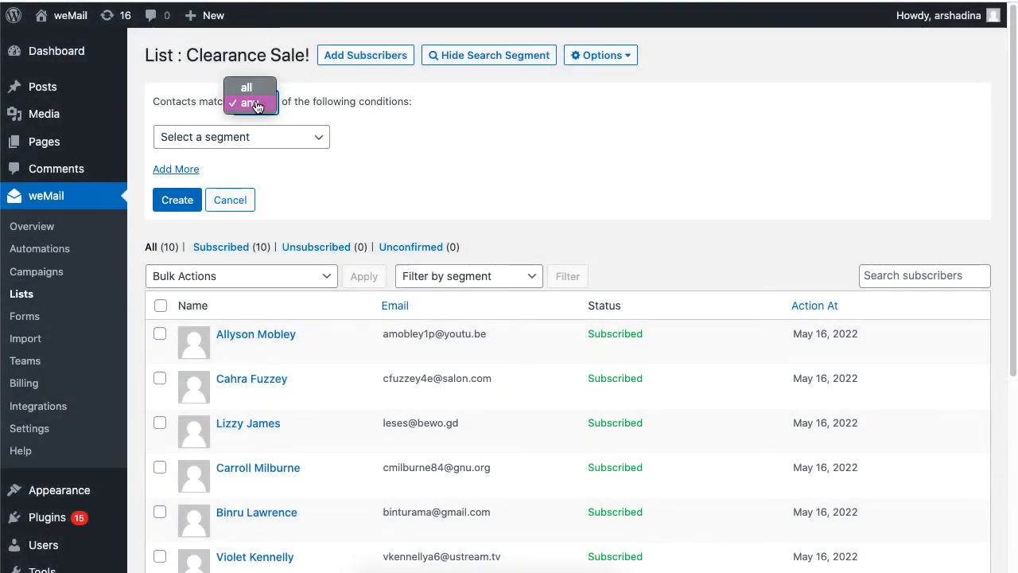
click(240, 136)
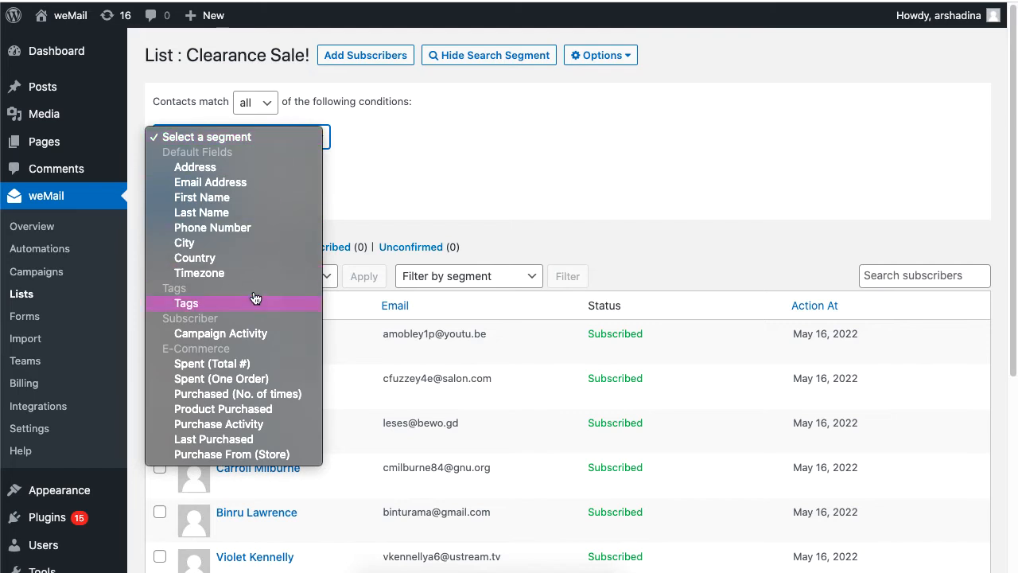
mouse_move(269, 306)
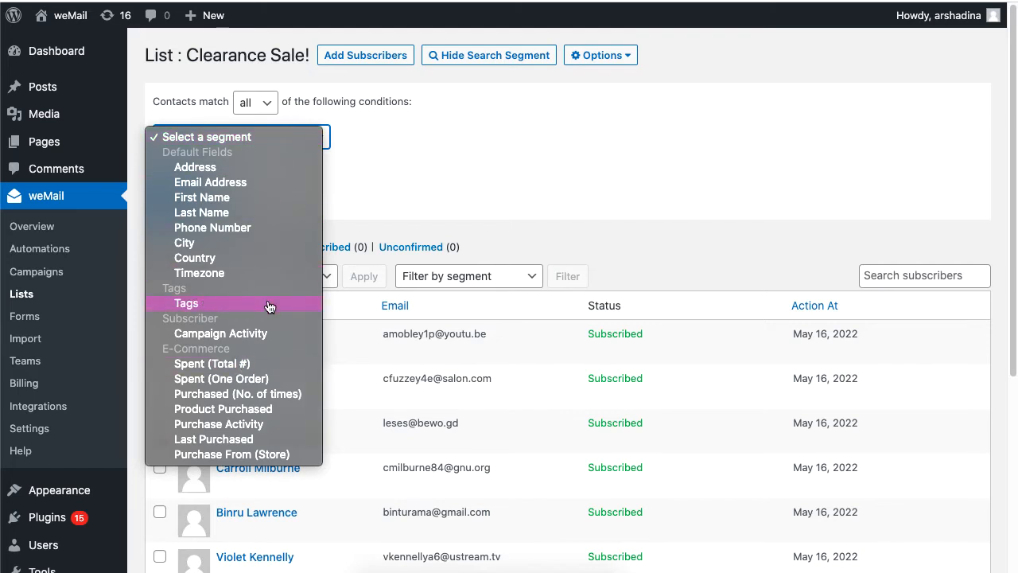
click(186, 303)
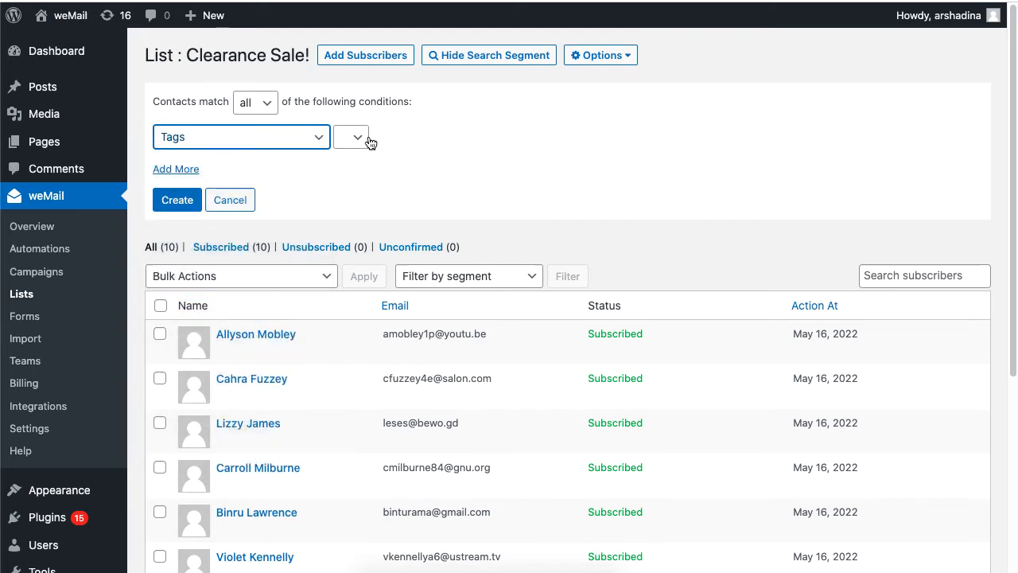
click(352, 136)
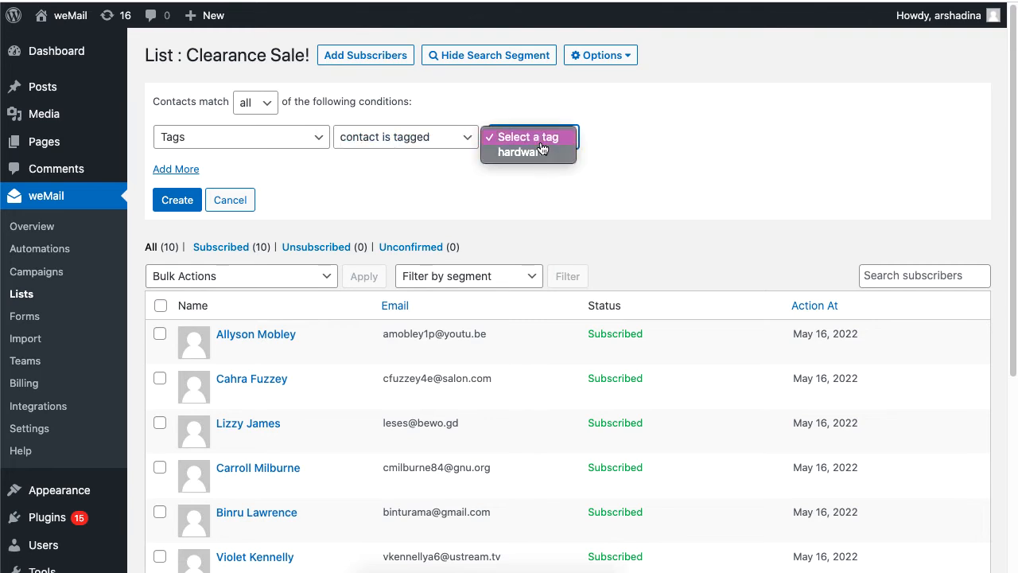
click(529, 144)
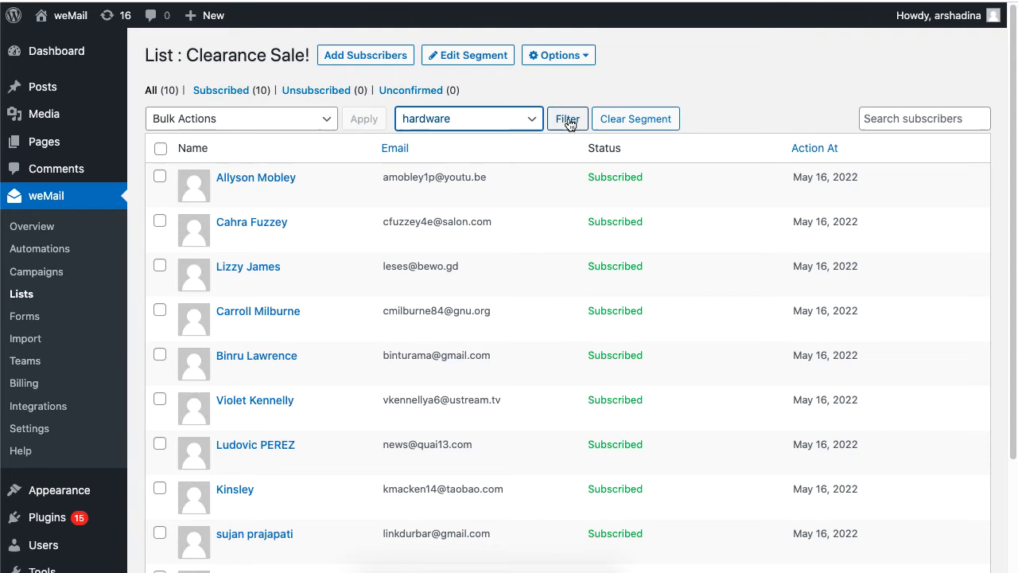
click(567, 118)
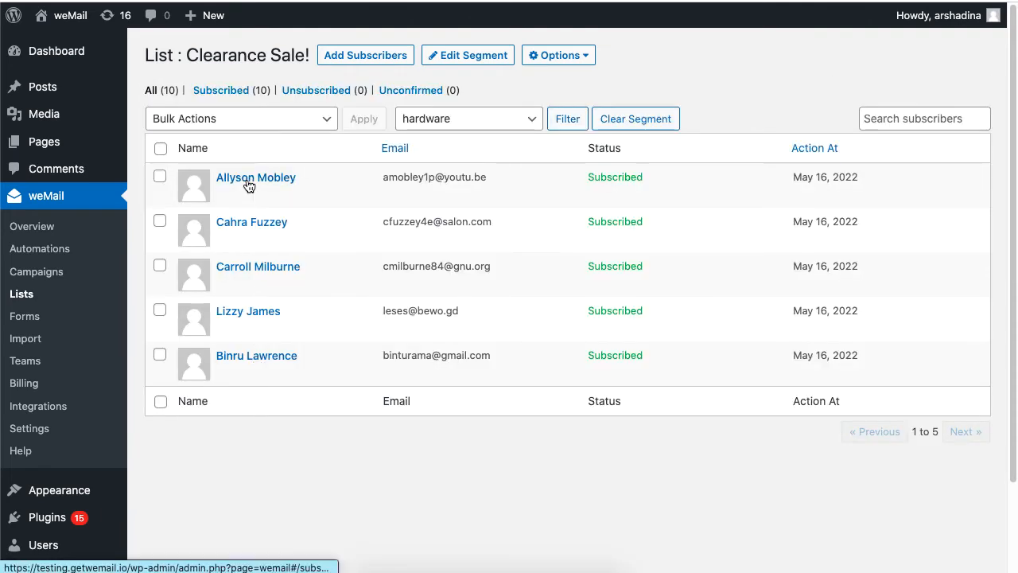
click(255, 177)
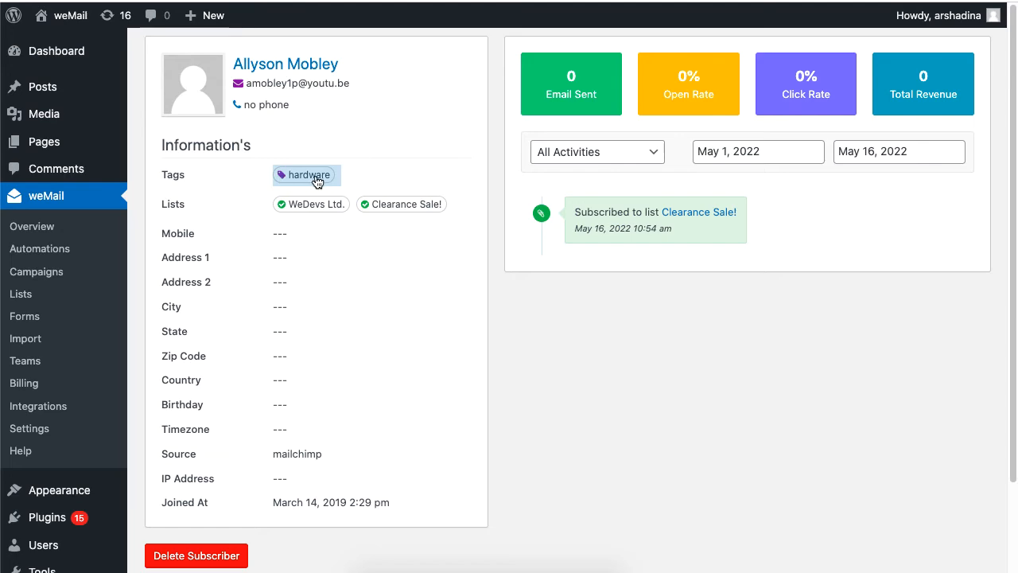
mouse_move(324, 156)
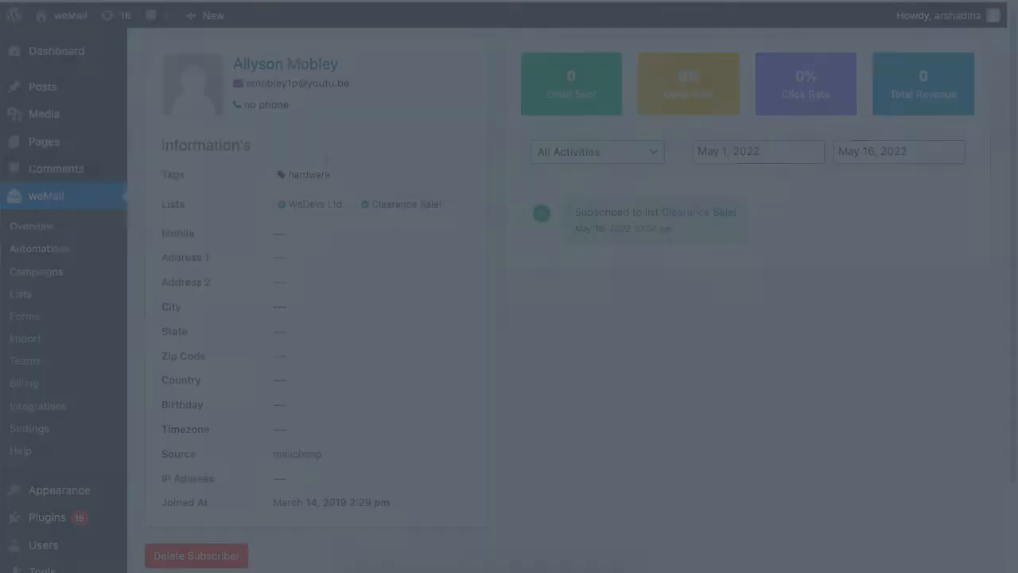
From the weMail Overview, start a new campaign via Add Campaign.
click(32, 226)
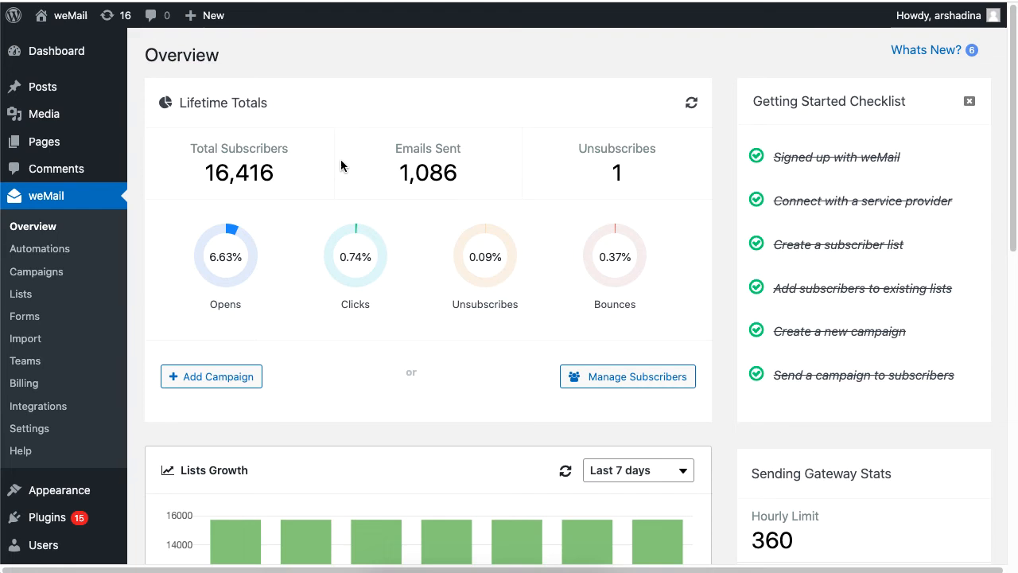
click(211, 377)
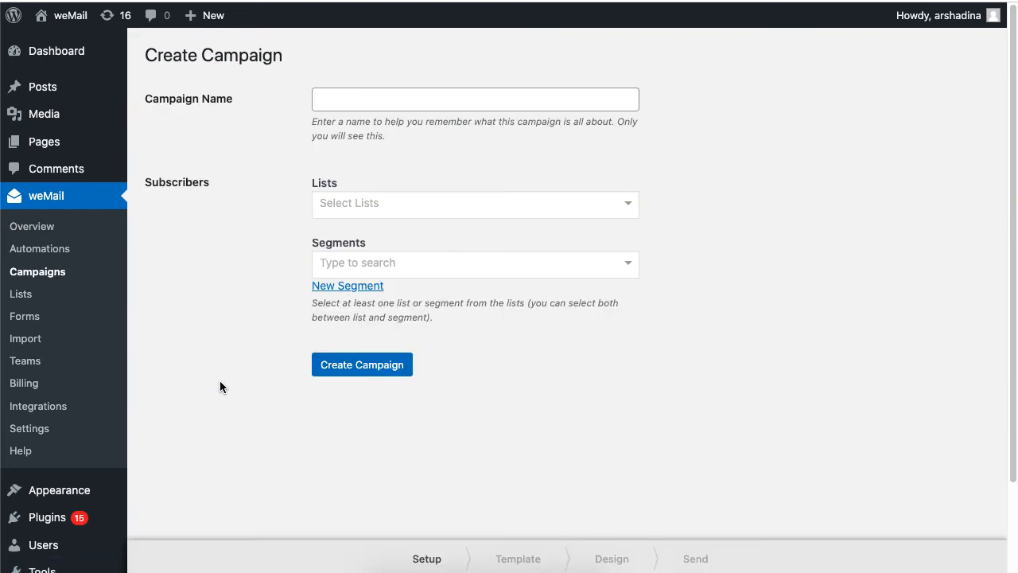
Name the campaign 'Clearance Sale', target the Clearance Sale! list with no segments, and create it.
text(Clearance Sale)
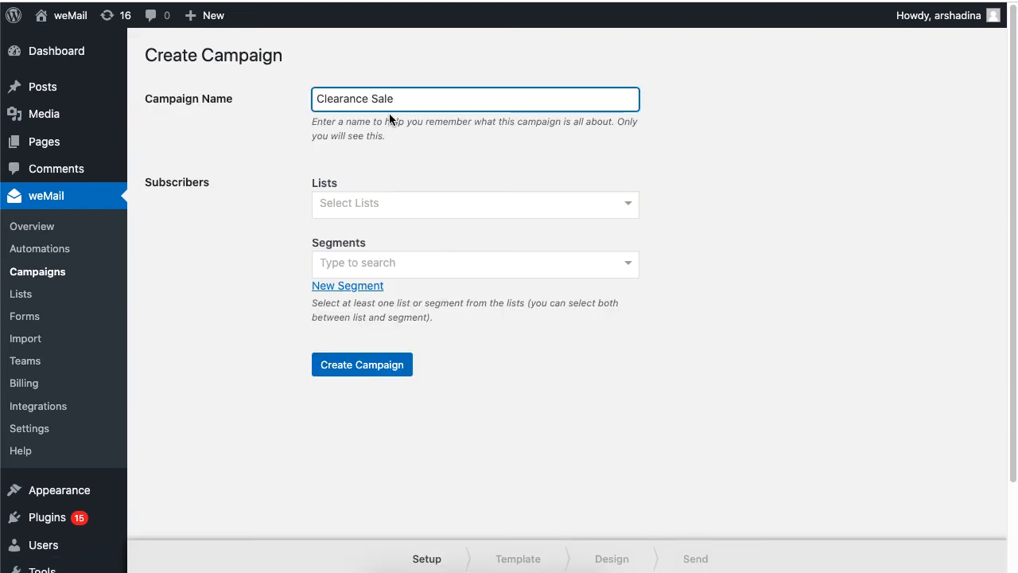
click(474, 204)
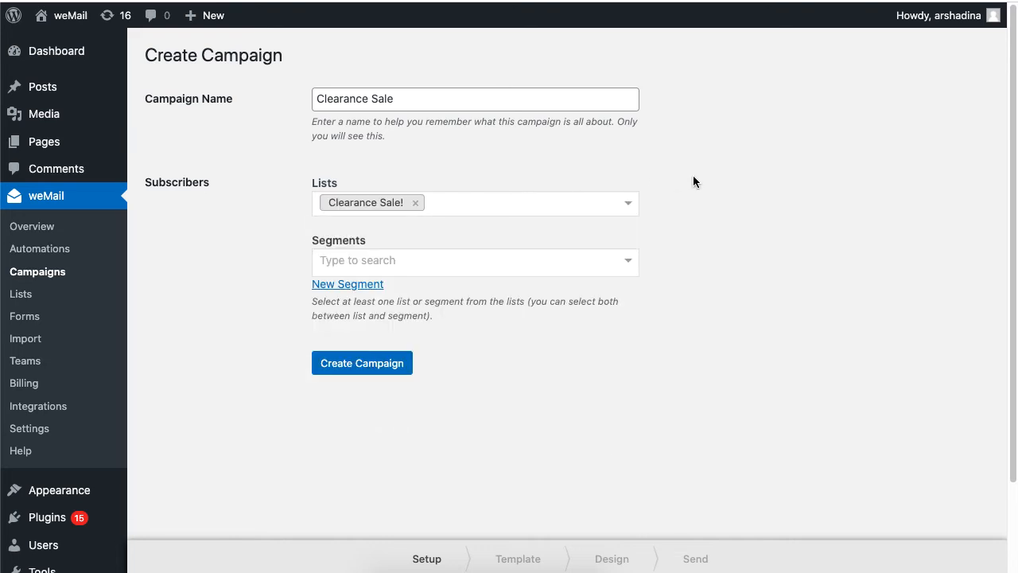
click(475, 263)
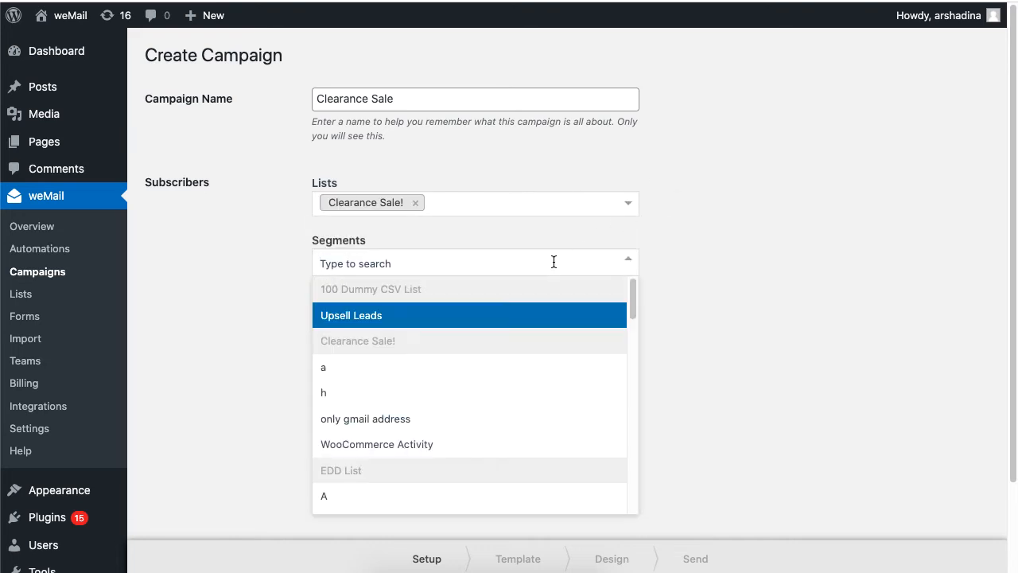
click(509, 317)
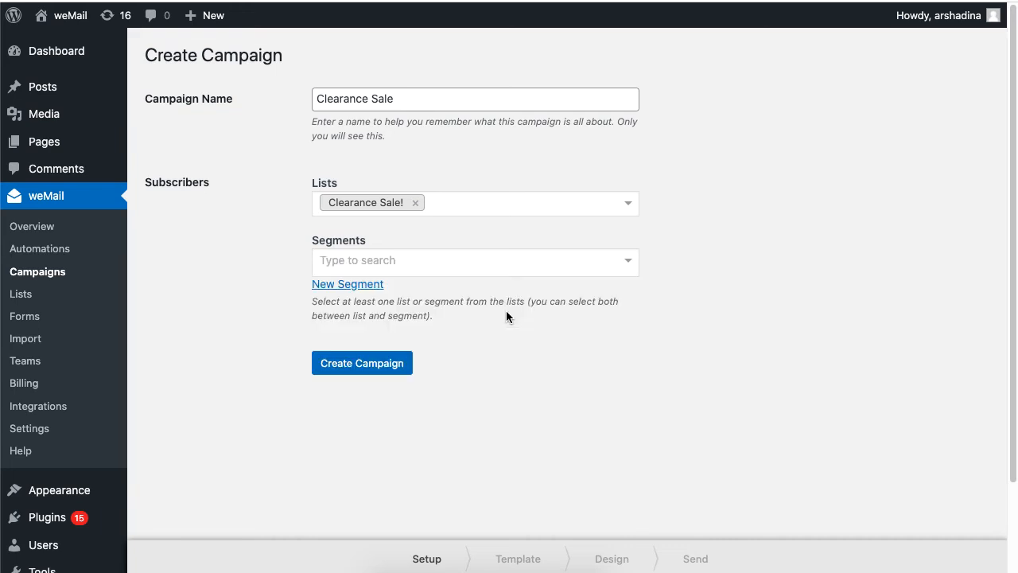
mouse_move(362, 363)
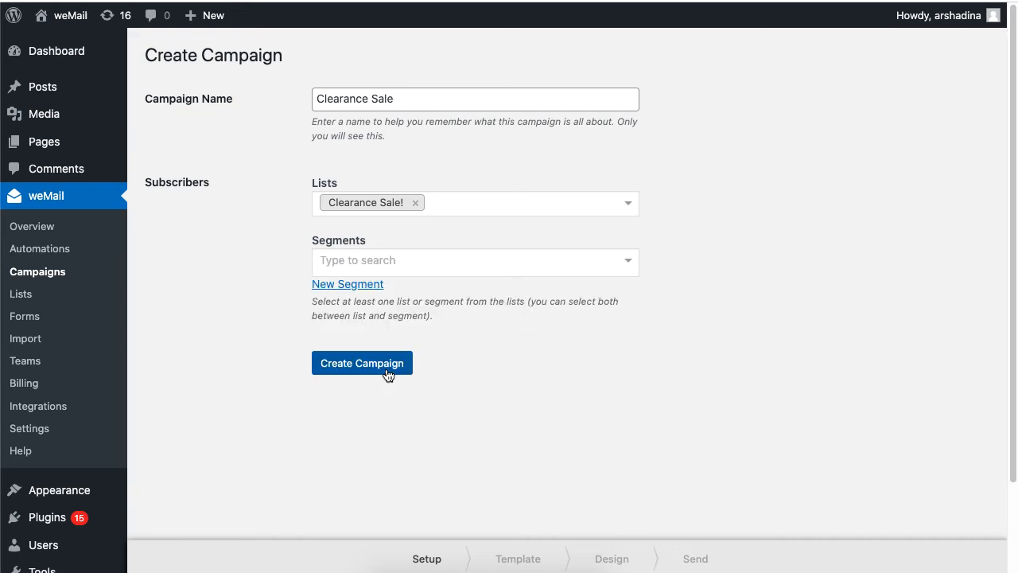
click(362, 363)
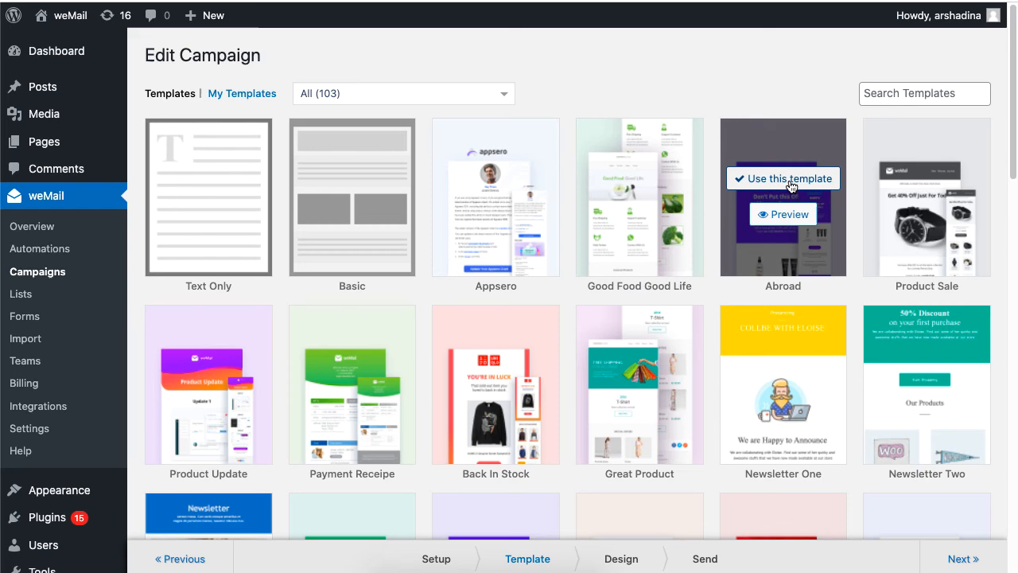
mouse_move(790, 184)
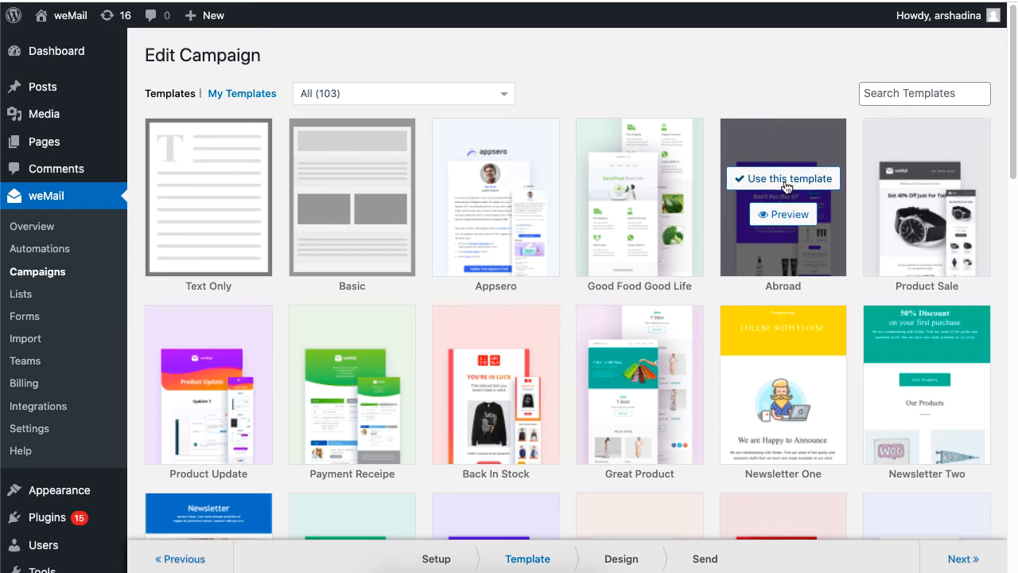
Apply the Abroad template to the email and continue to send settings.
click(783, 178)
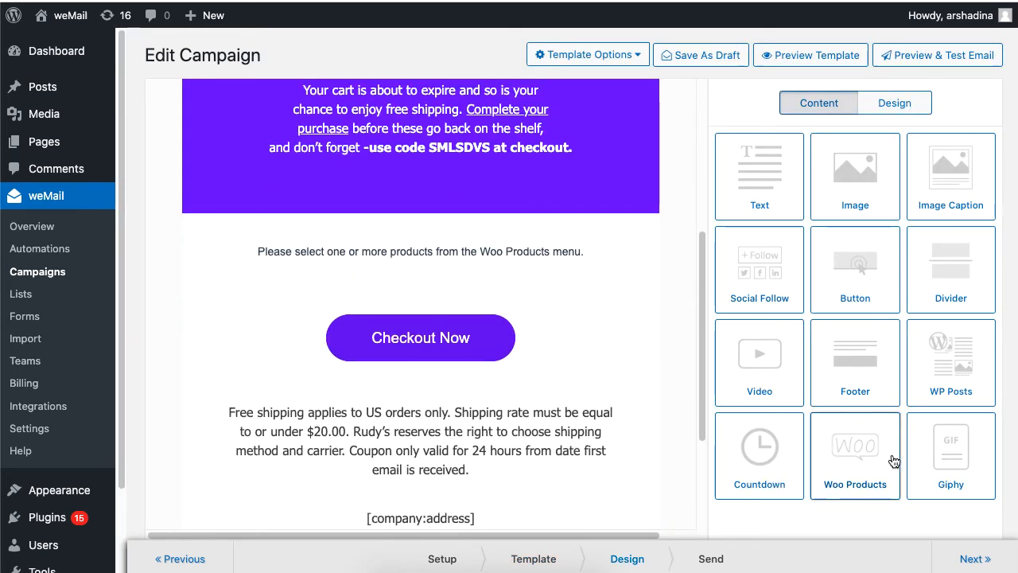
mouse_move(975, 558)
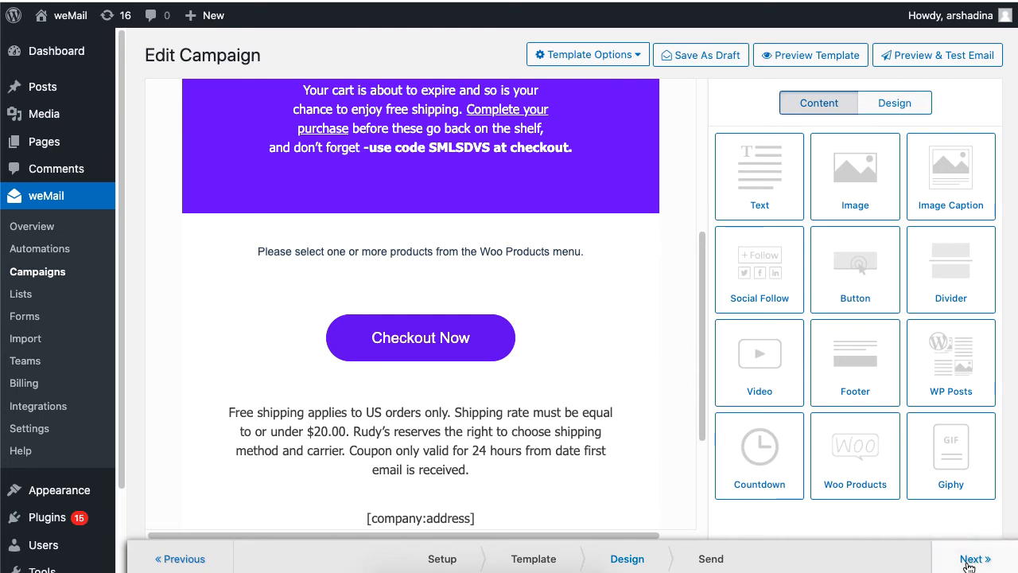
click(973, 558)
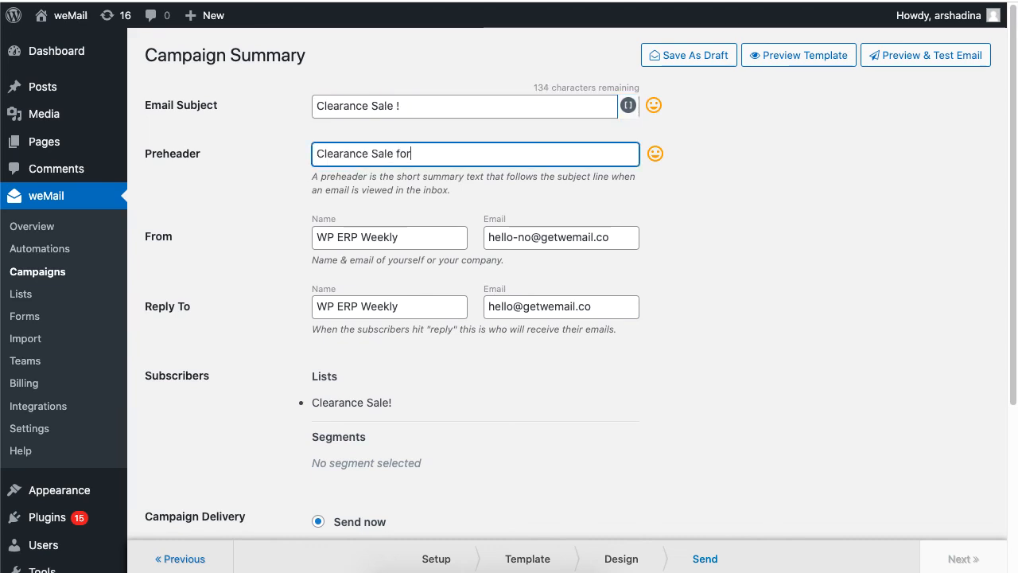
Complete the preheader 'Clearance Sale for 3 days only !' and send the campaign now.
text(3 days only !)
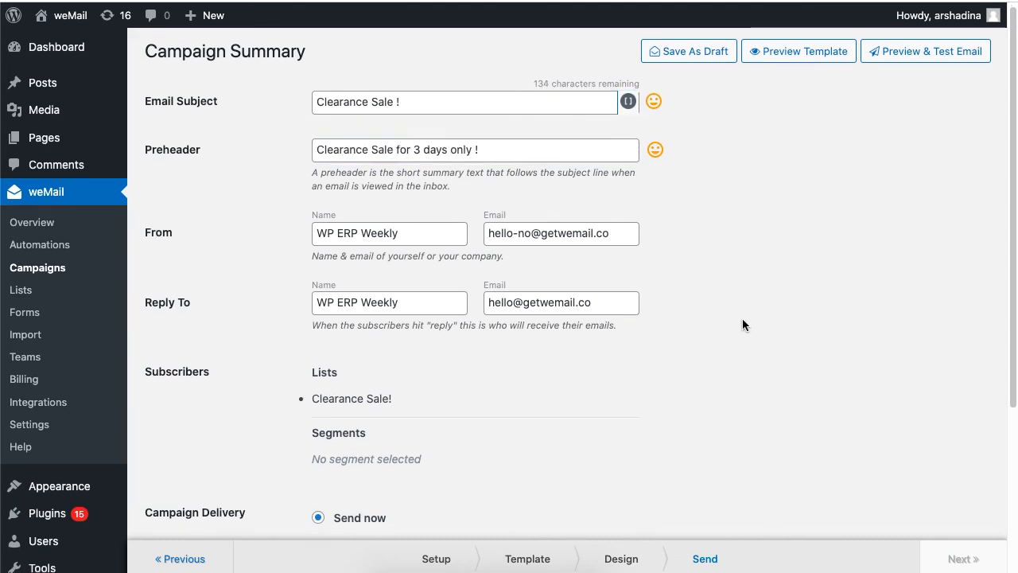
scroll(down, 3)
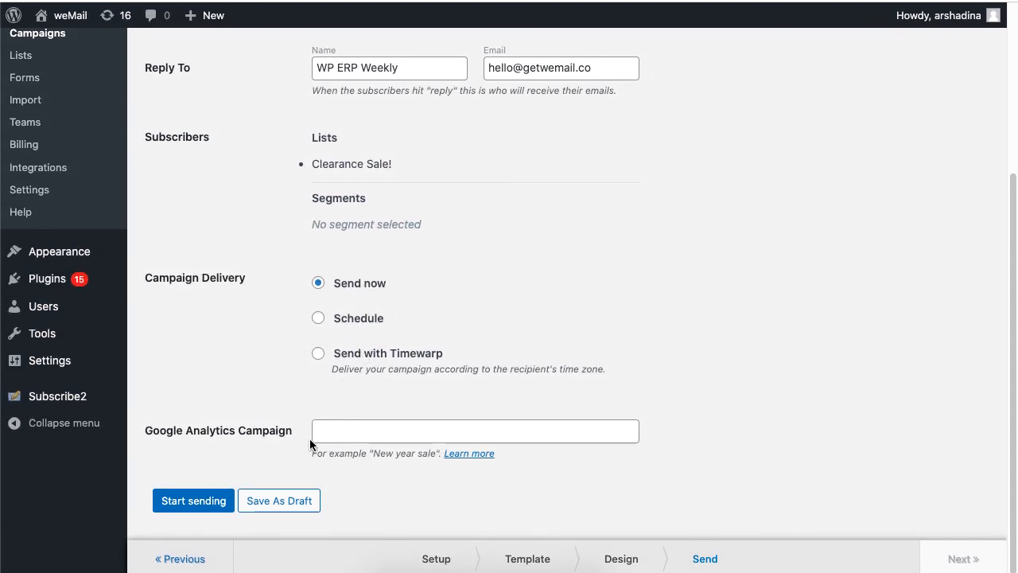
click(193, 501)
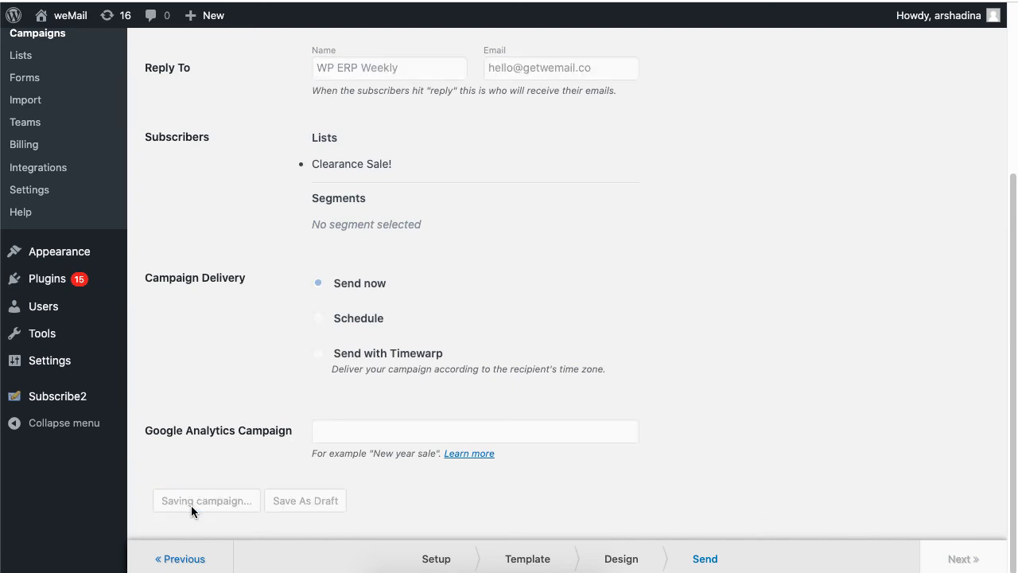
click(206, 501)
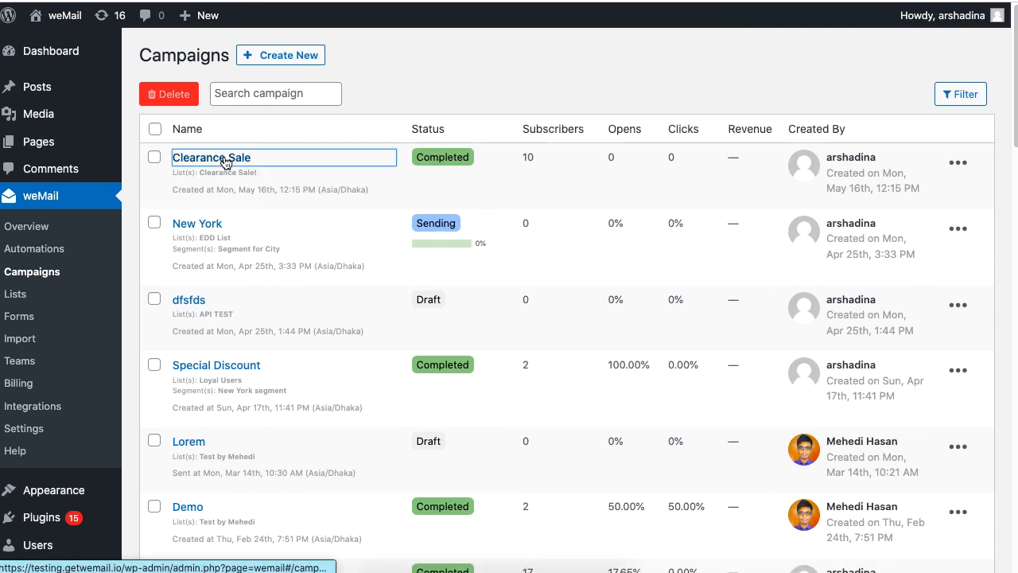
Open the Clearance Sale report and scroll through link stats and the 10 Sent recipients.
click(211, 157)
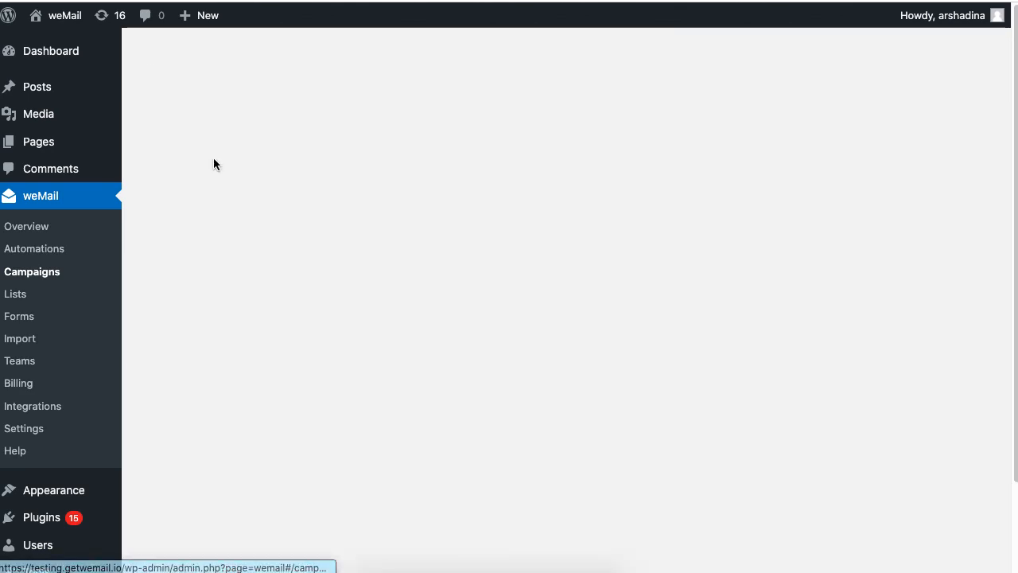
scroll(down, 3)
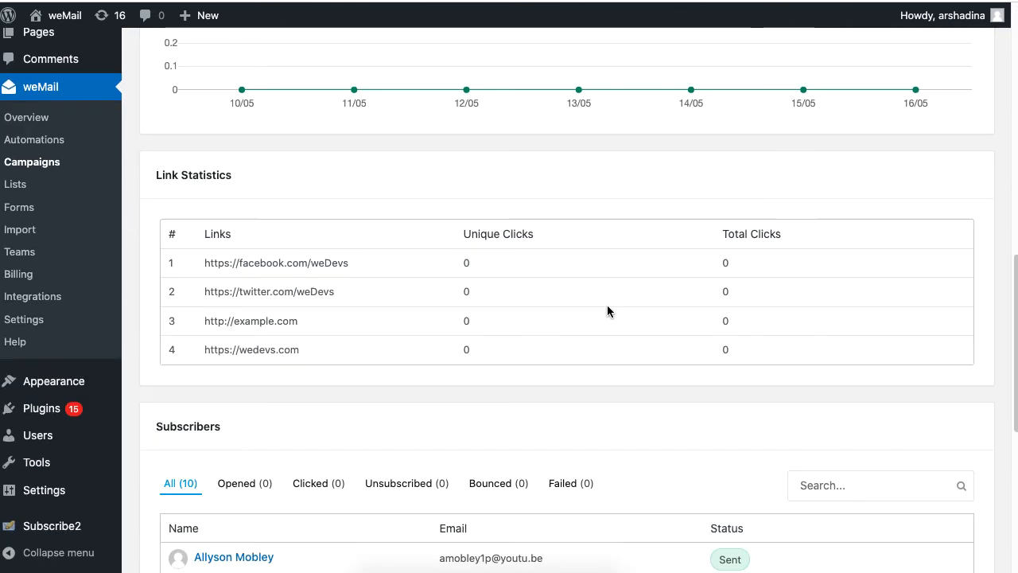
scroll(down, 3)
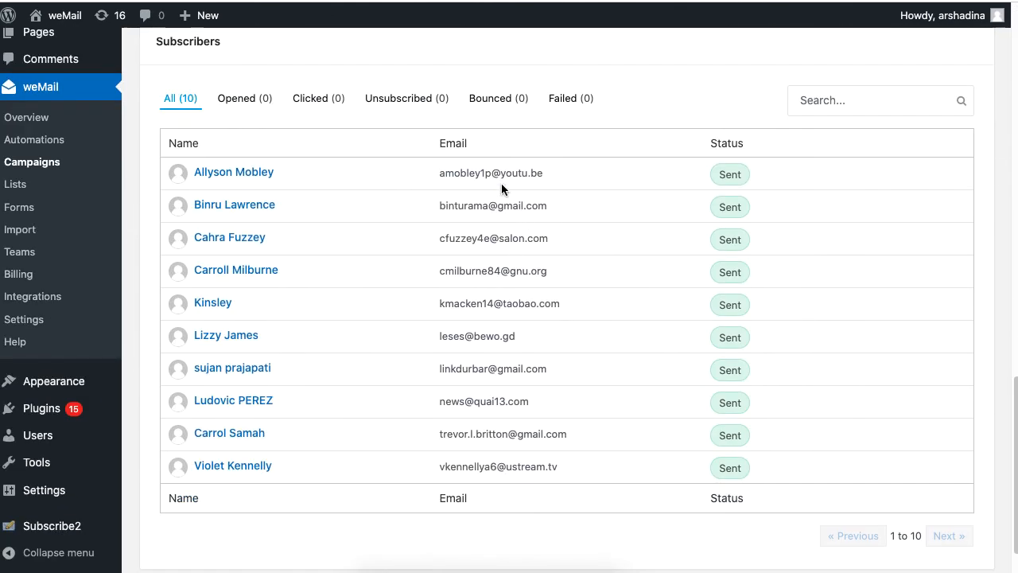